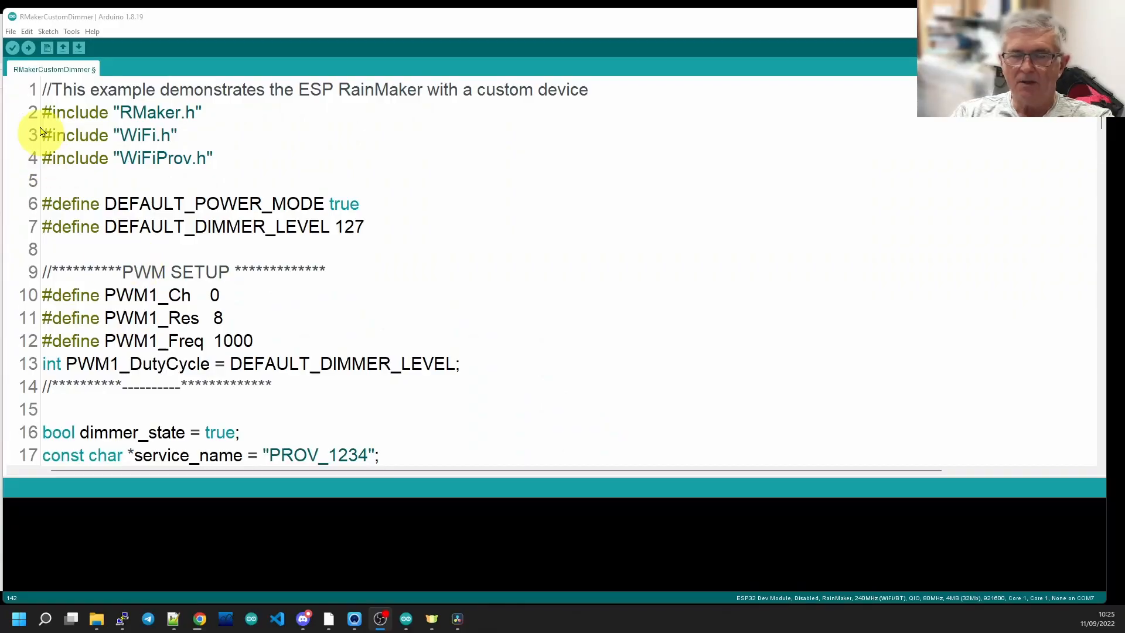
Step: Browse the example sketches and point out PWM1_Ch, the 8-bit resolution and DEFAULT_DIMMER_LEVEL
left_click(11, 31)
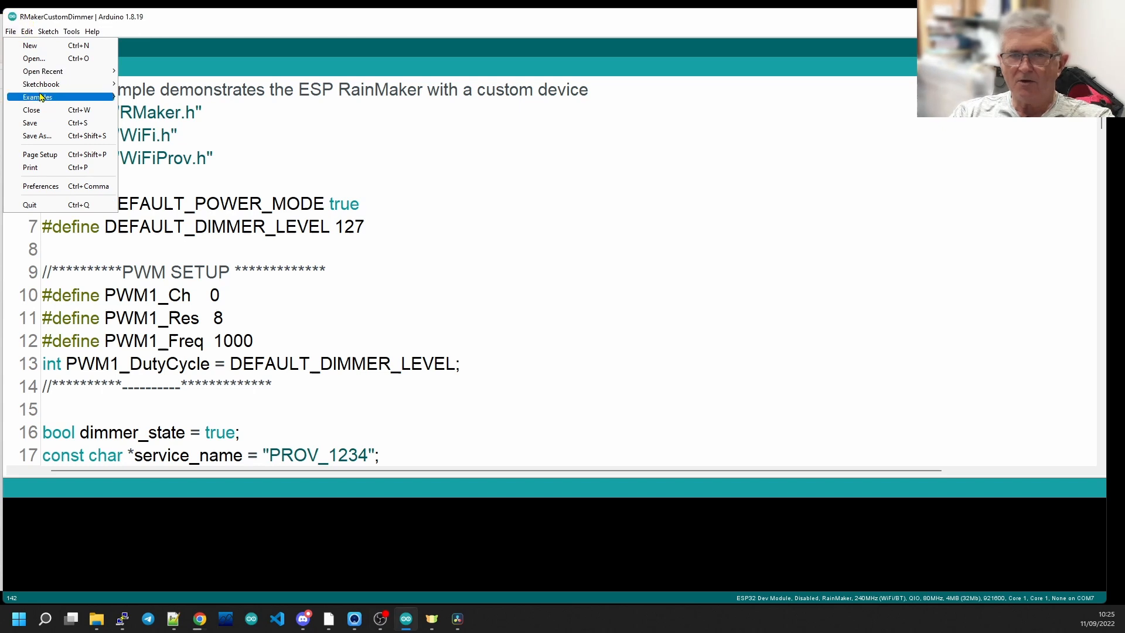
left_click(39, 97)
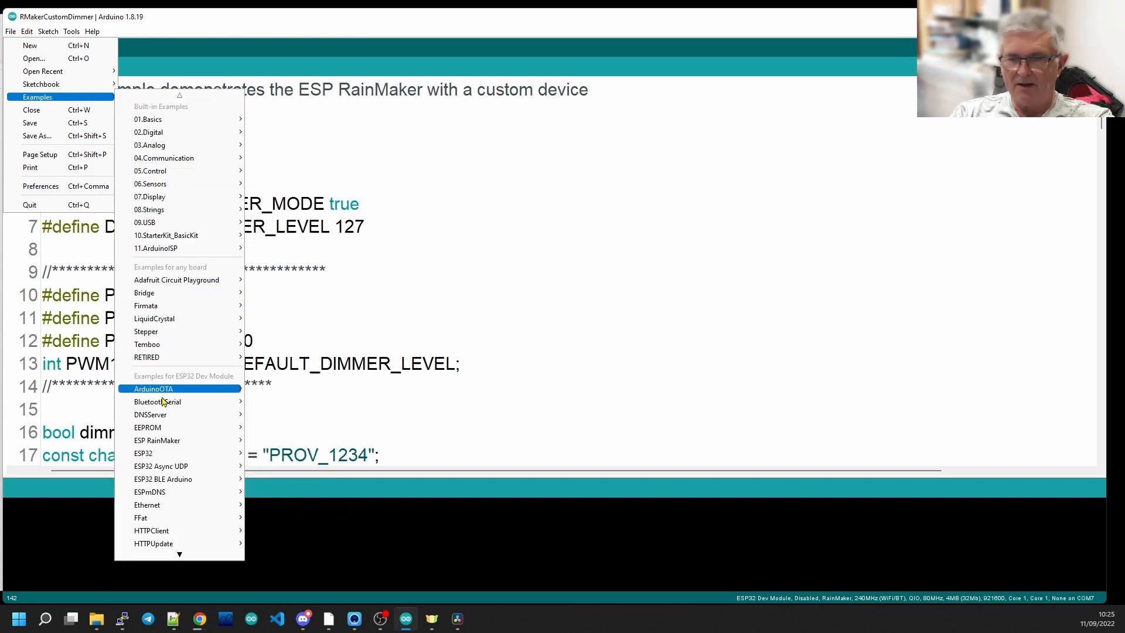
mouse_move(156, 439)
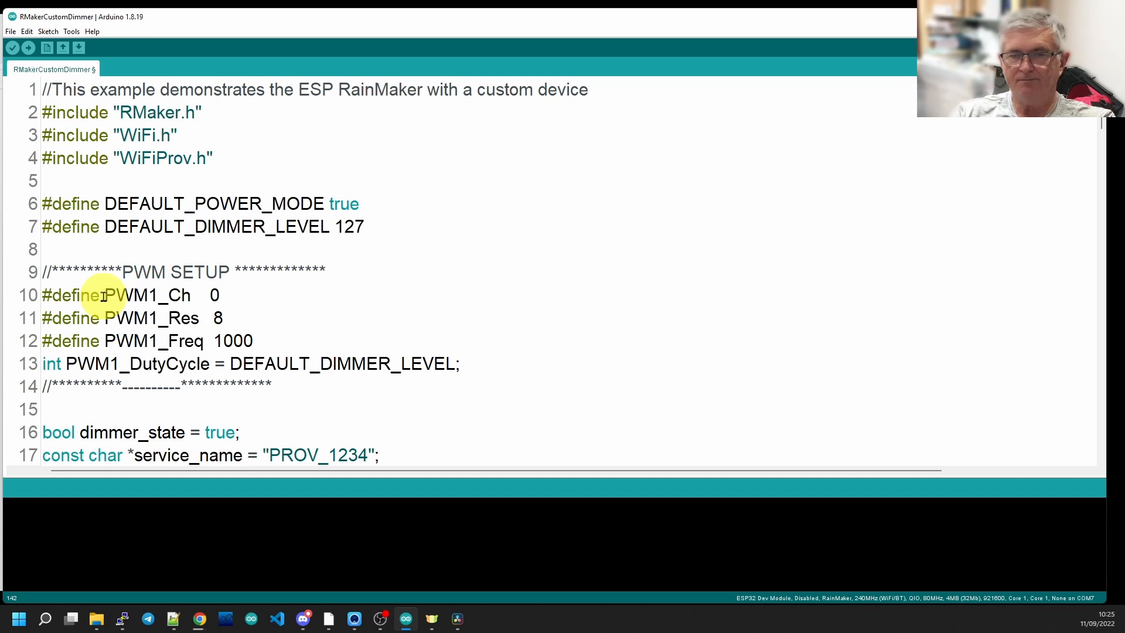
double_click(143, 296)
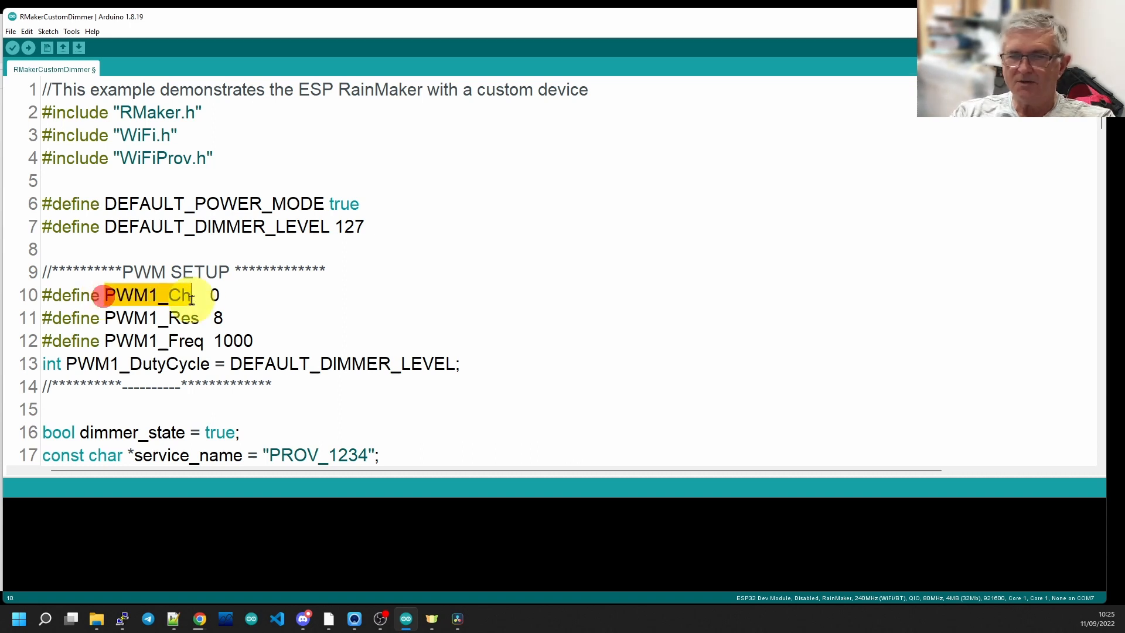
double_click(143, 295)
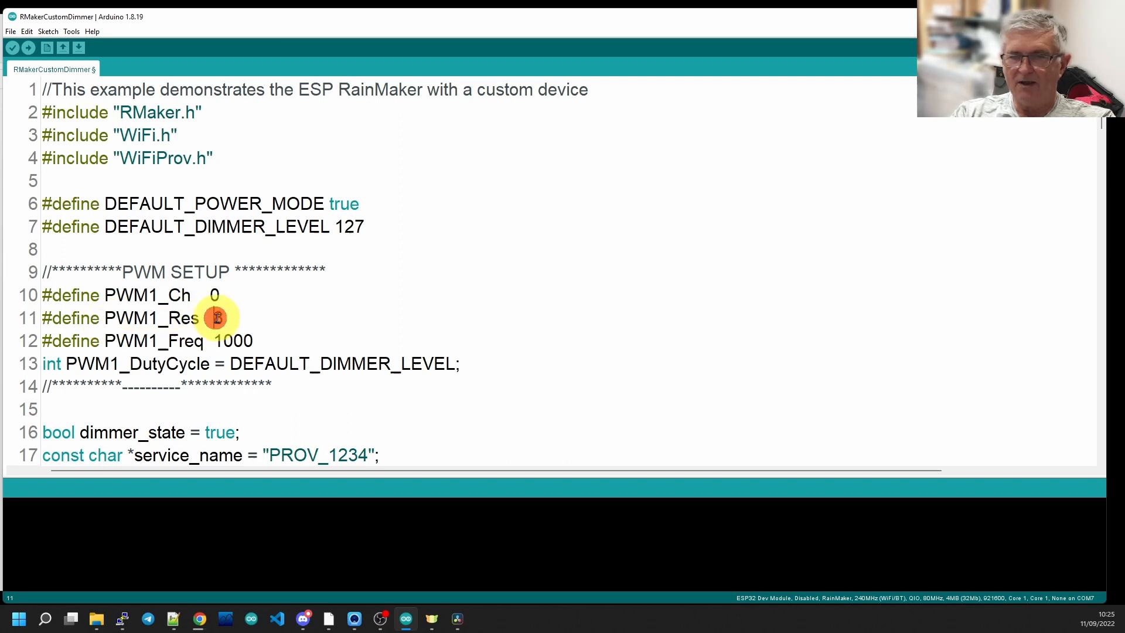
type("8")
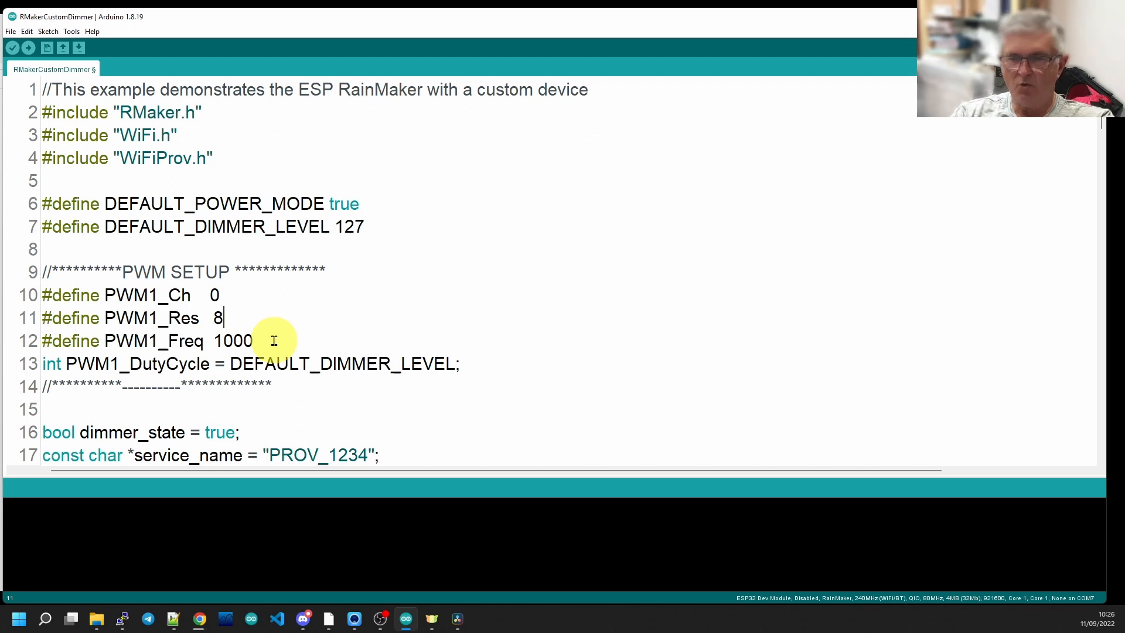
mouse_move(110, 355)
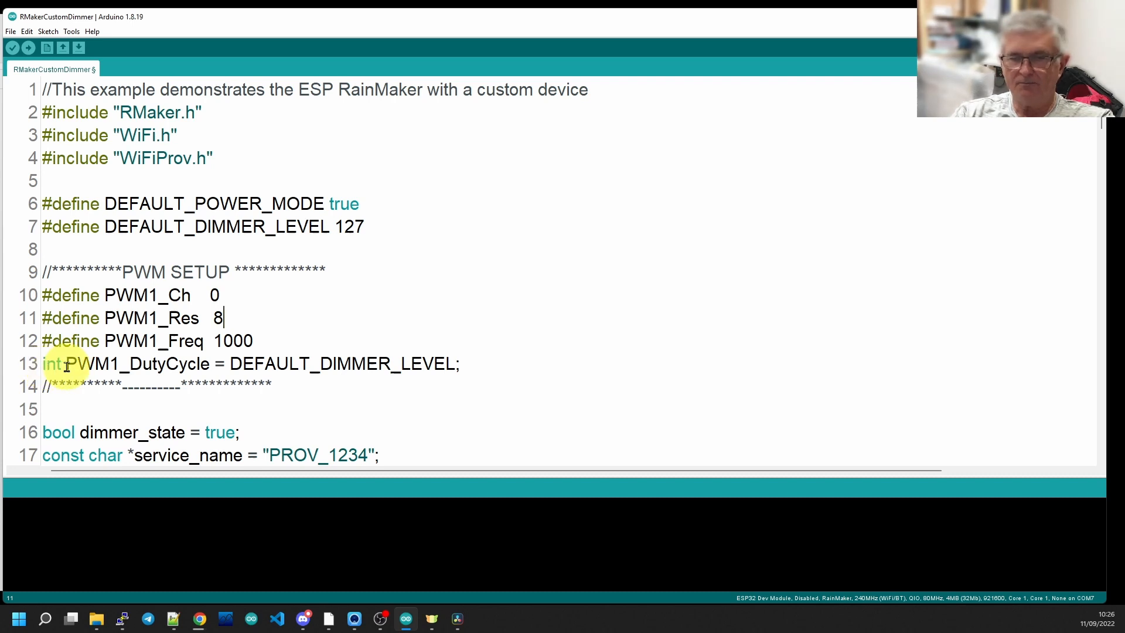
double_click(136, 363)
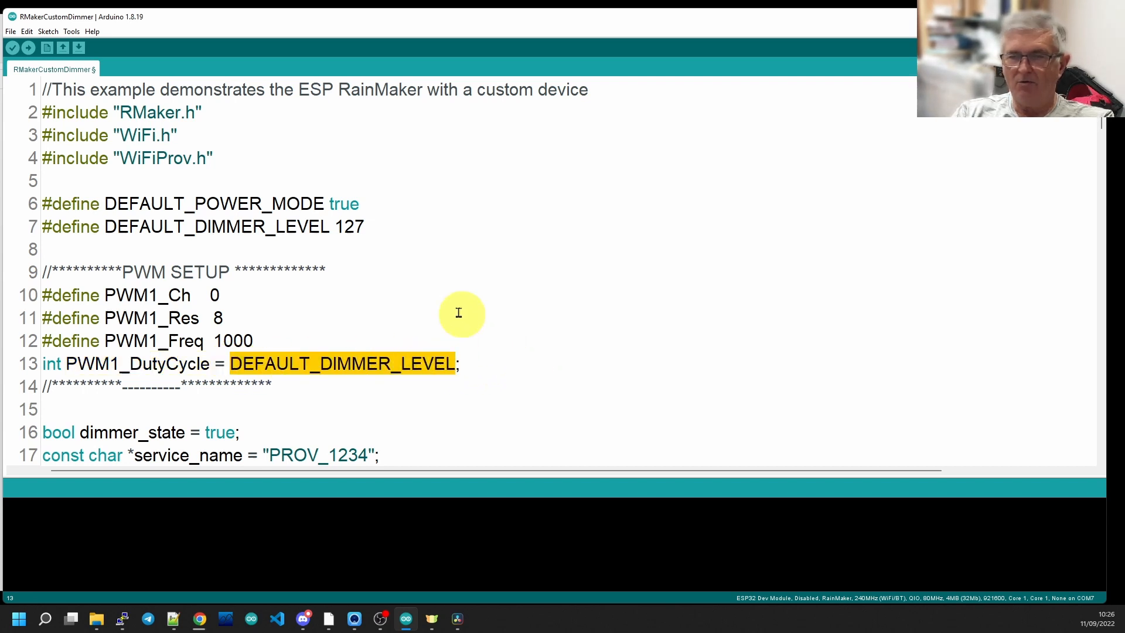
mouse_move(350, 226)
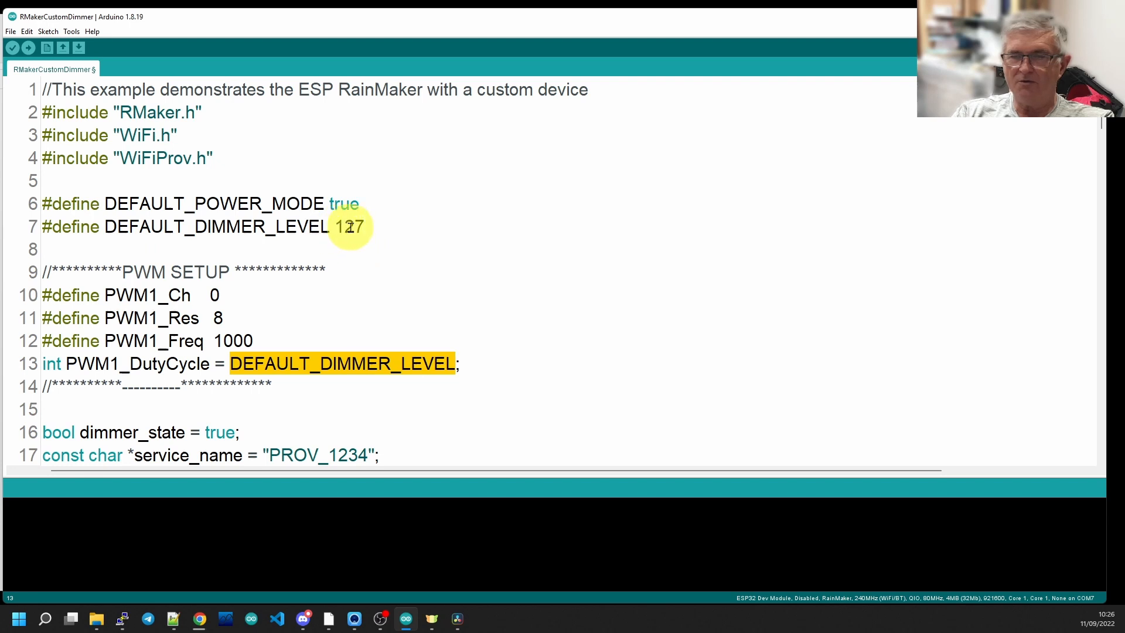
mouse_move(335, 271)
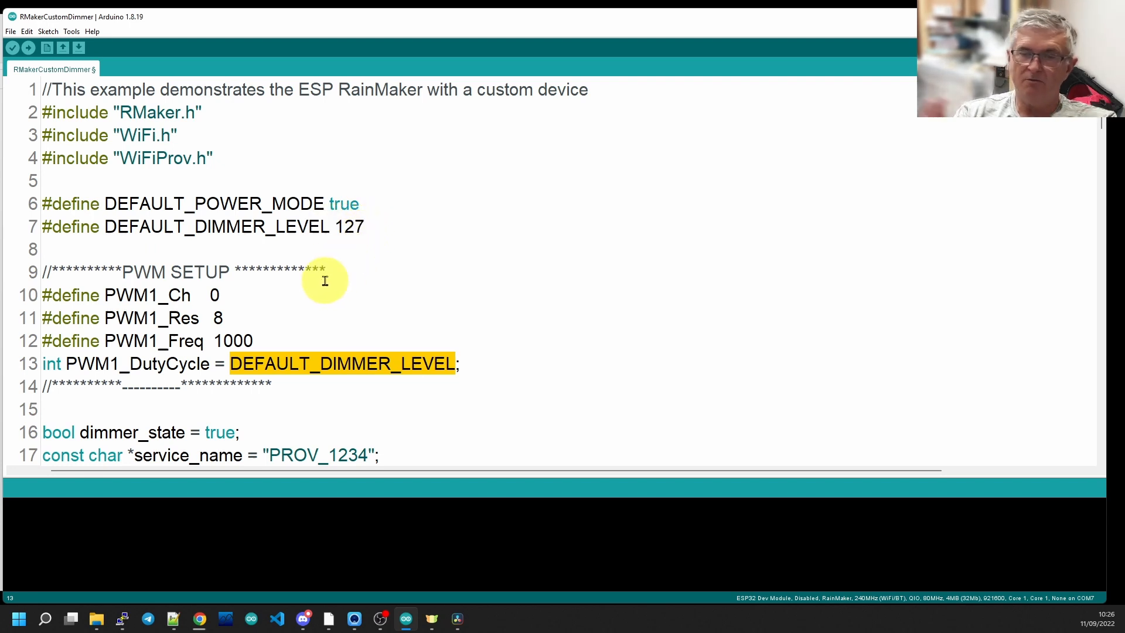
mouse_move(245, 285)
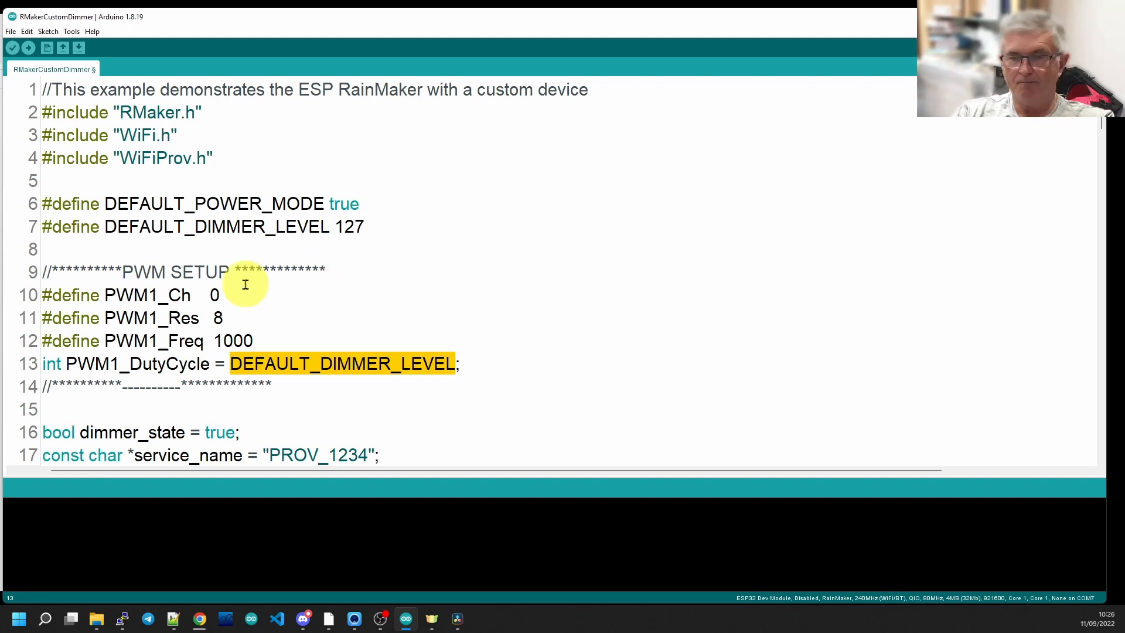
Step: Highlight the ledcSetup/ledcAttachPin lines and the gpio_dimmer = 12 pin assignment
scroll("down", 3)
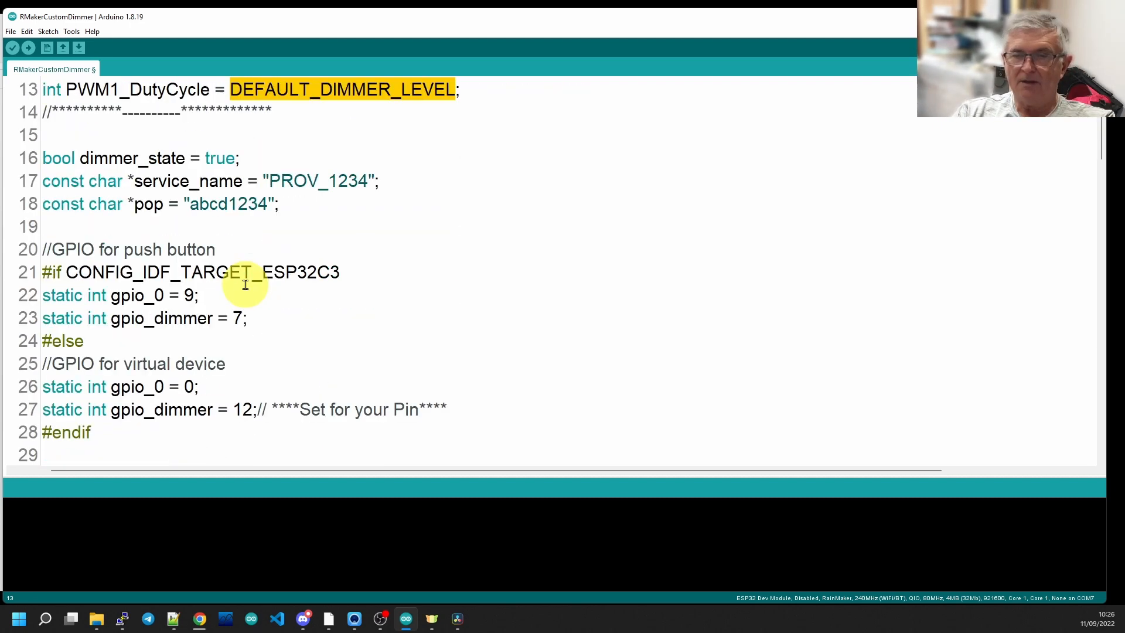
scroll("down", 3)
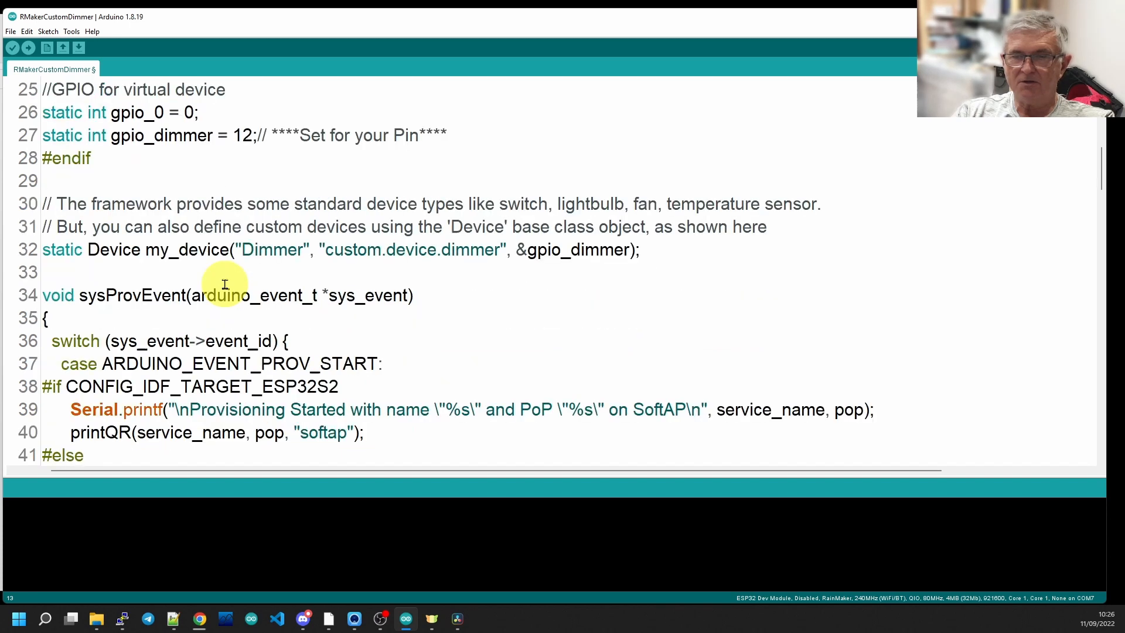
scroll("down", 3)
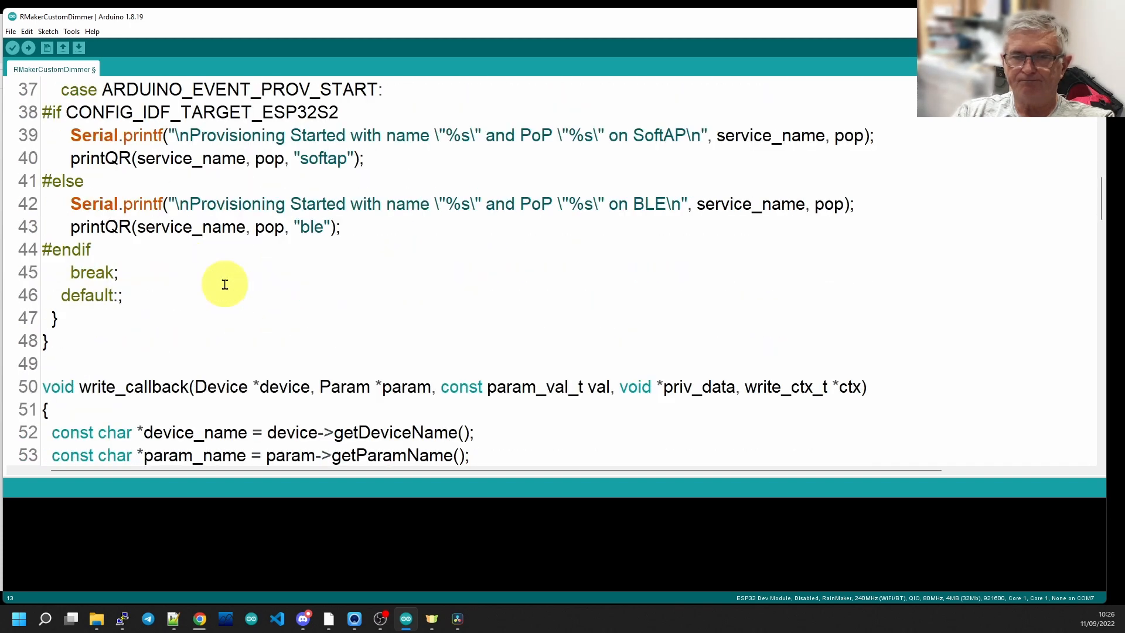
scroll("down", 3)
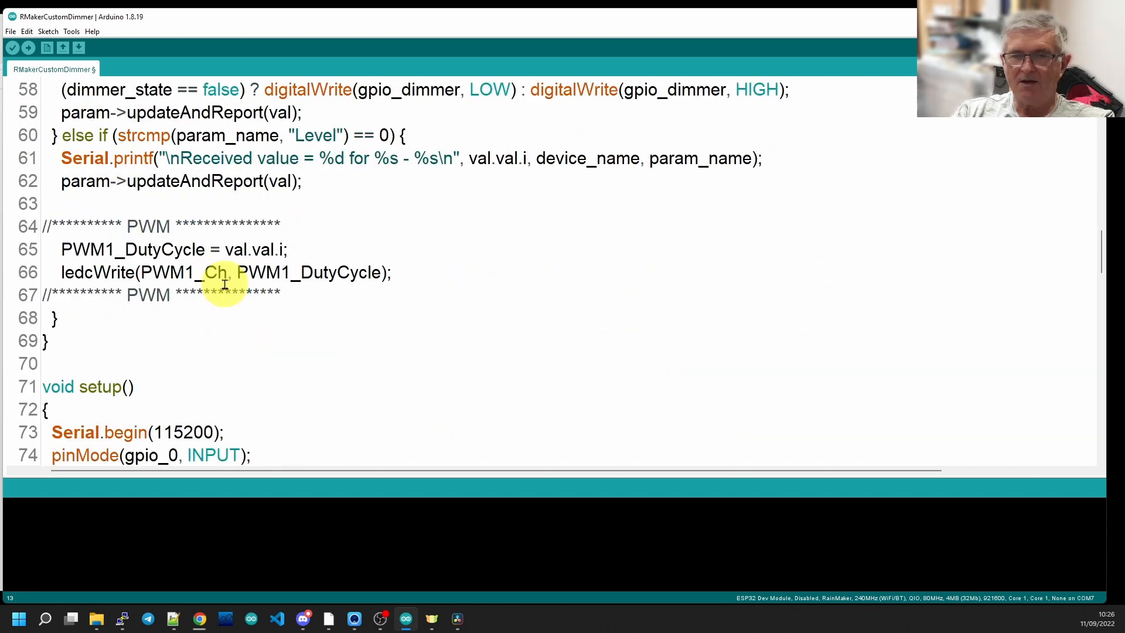
scroll("down", 3)
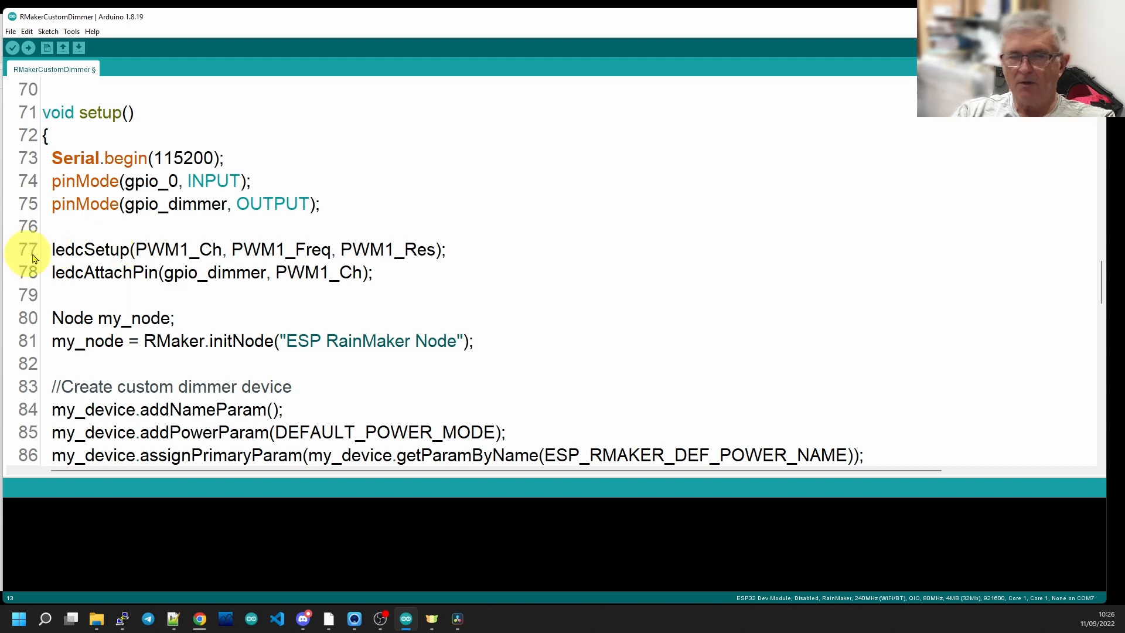
left_click_drag(51, 248, 369, 272)
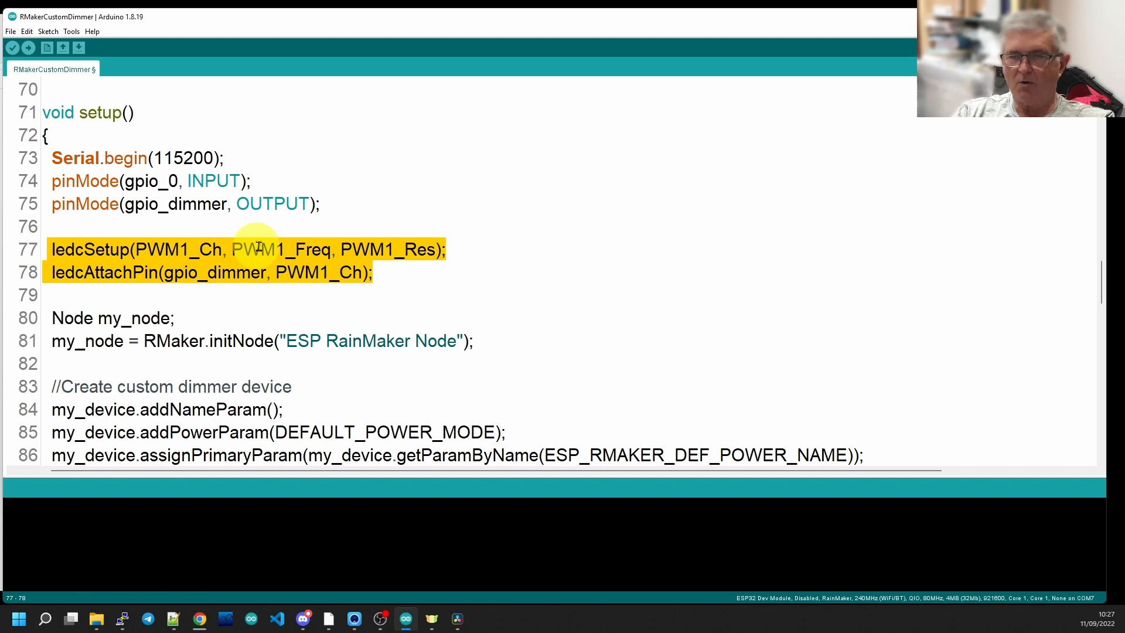
mouse_move(443, 254)
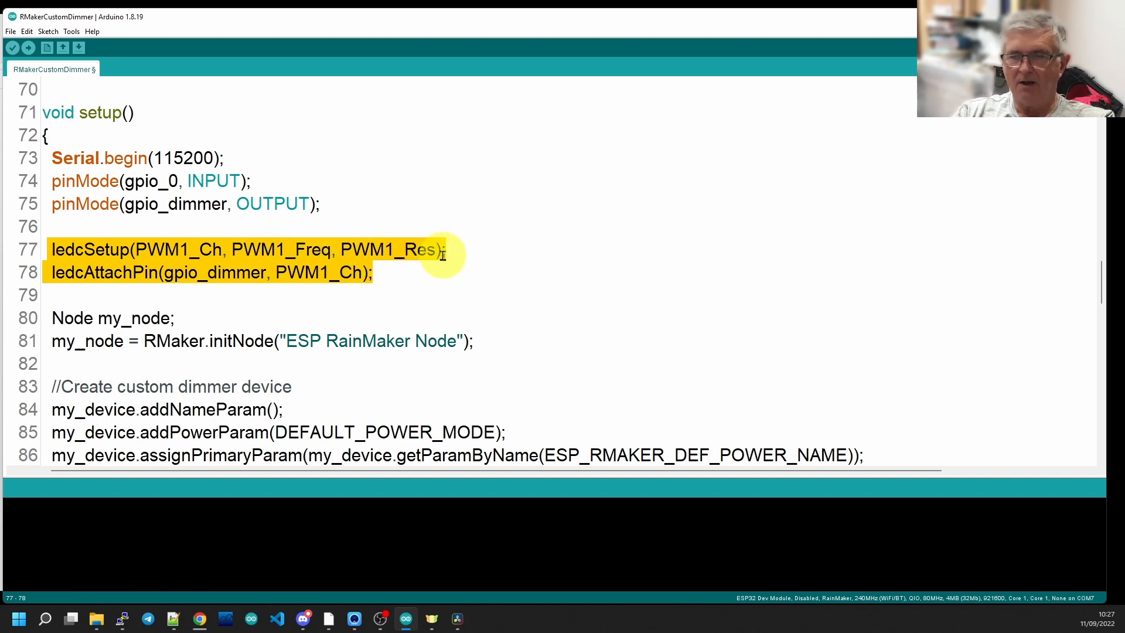
mouse_move(438, 276)
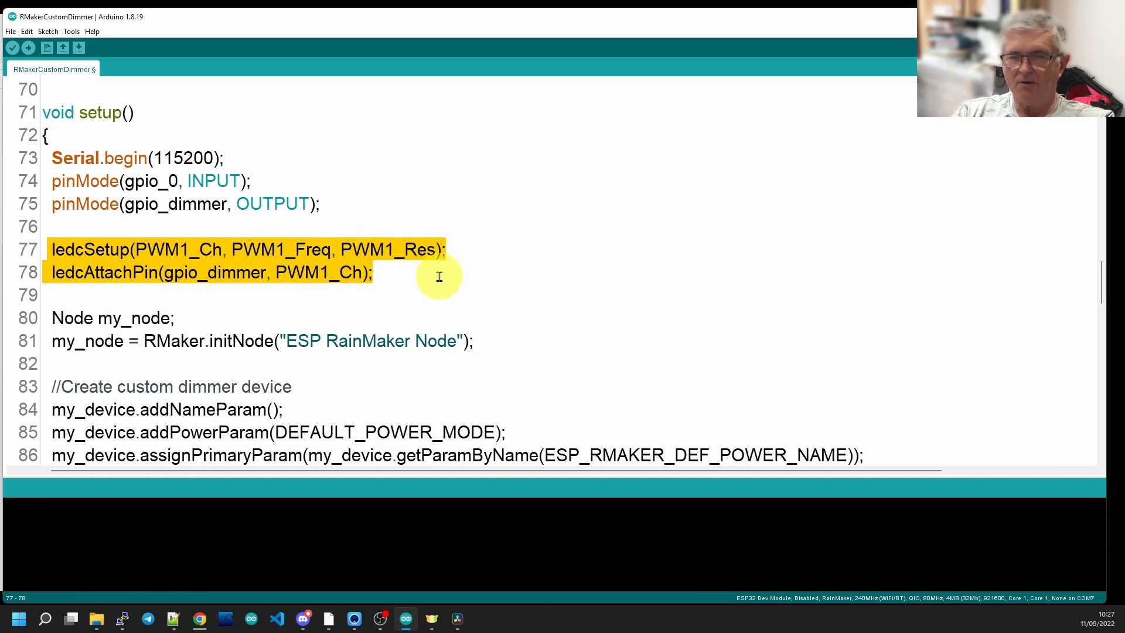
mouse_move(230, 273)
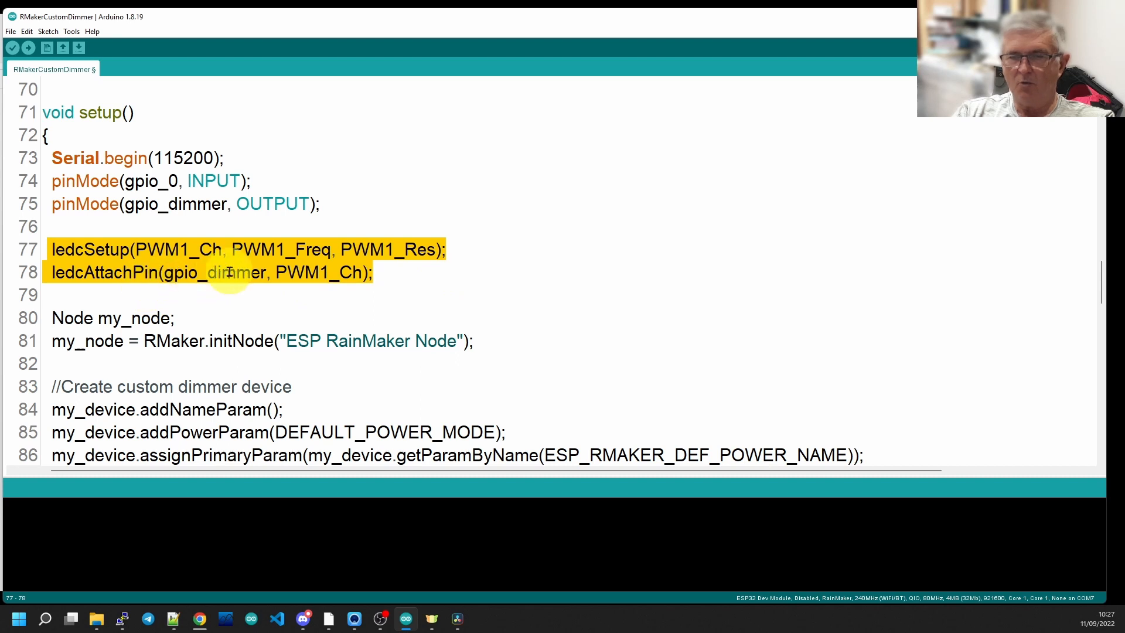
double_click(213, 272)
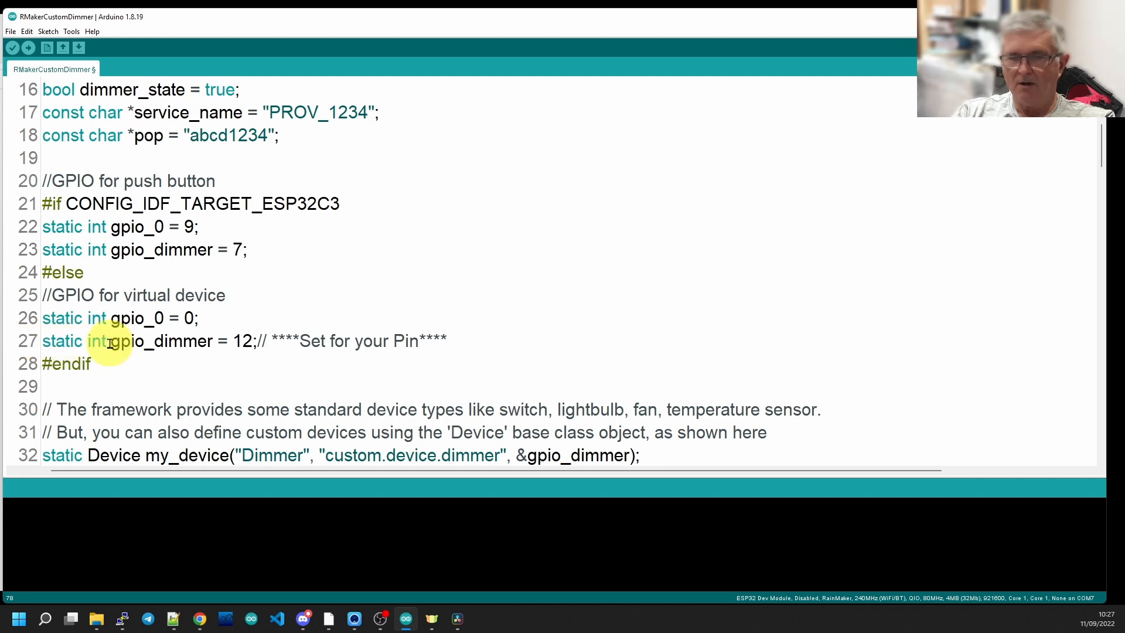
double_click(162, 341)
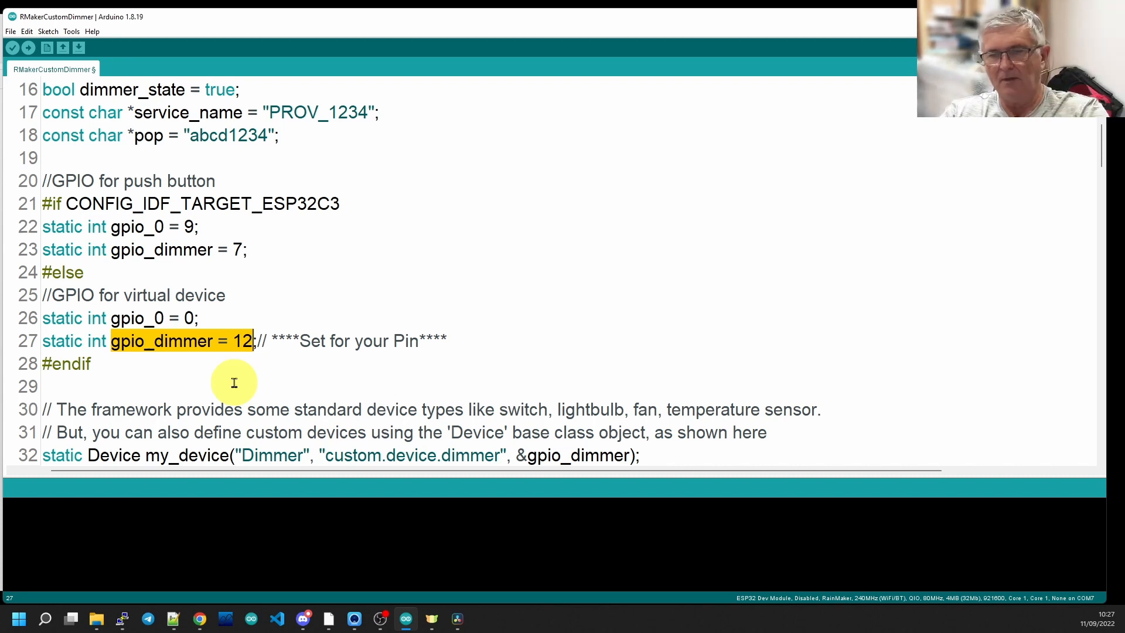
Step: Point out DEFAULT_POWER_MODE, assignPrimaryParam on line 86 and the custom level_param
scroll("down", 3)
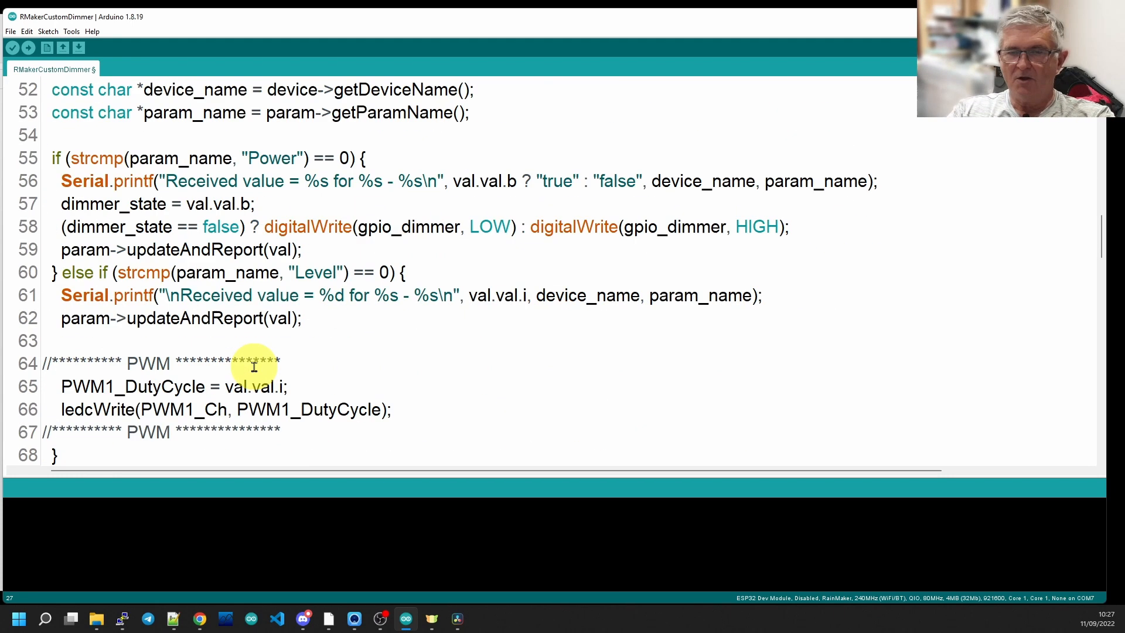
scroll("down", 3)
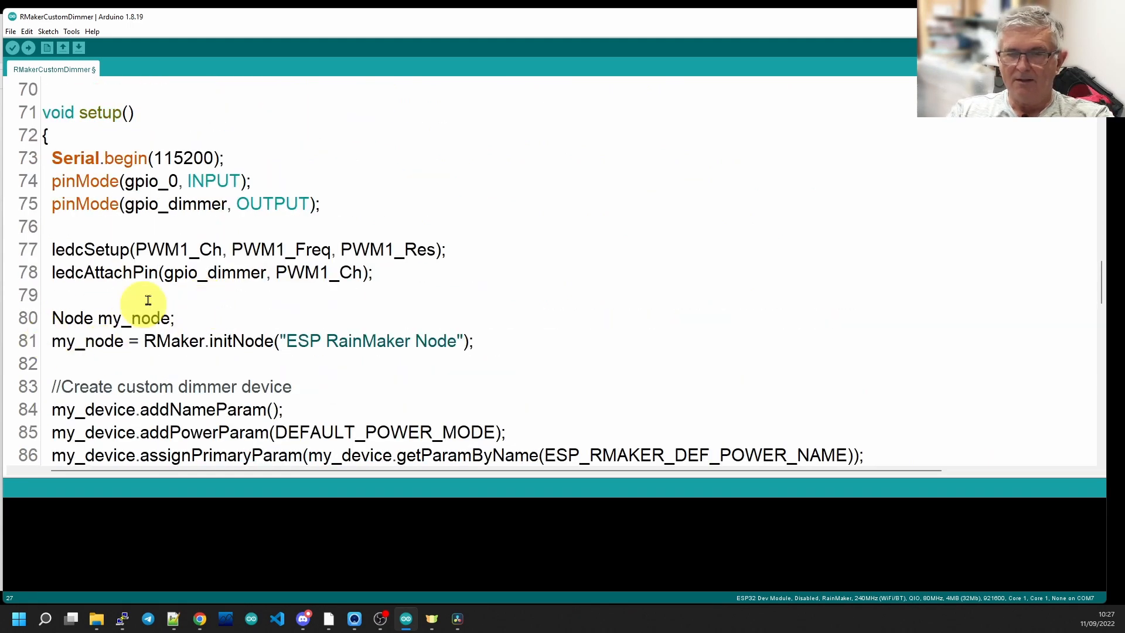
mouse_move(78, 272)
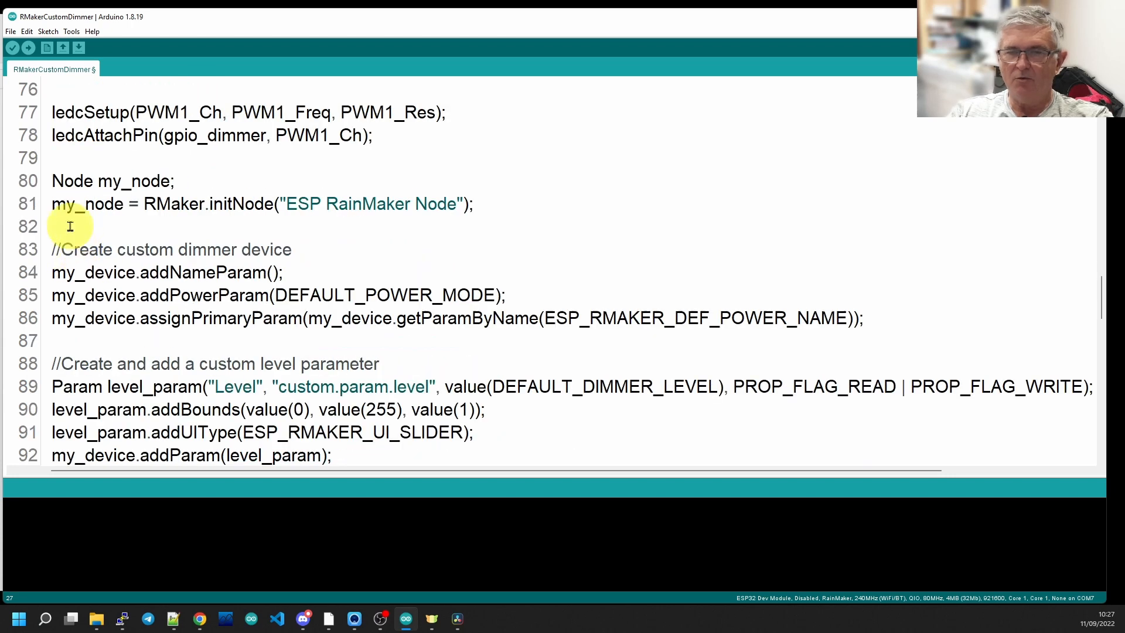
mouse_move(47, 212)
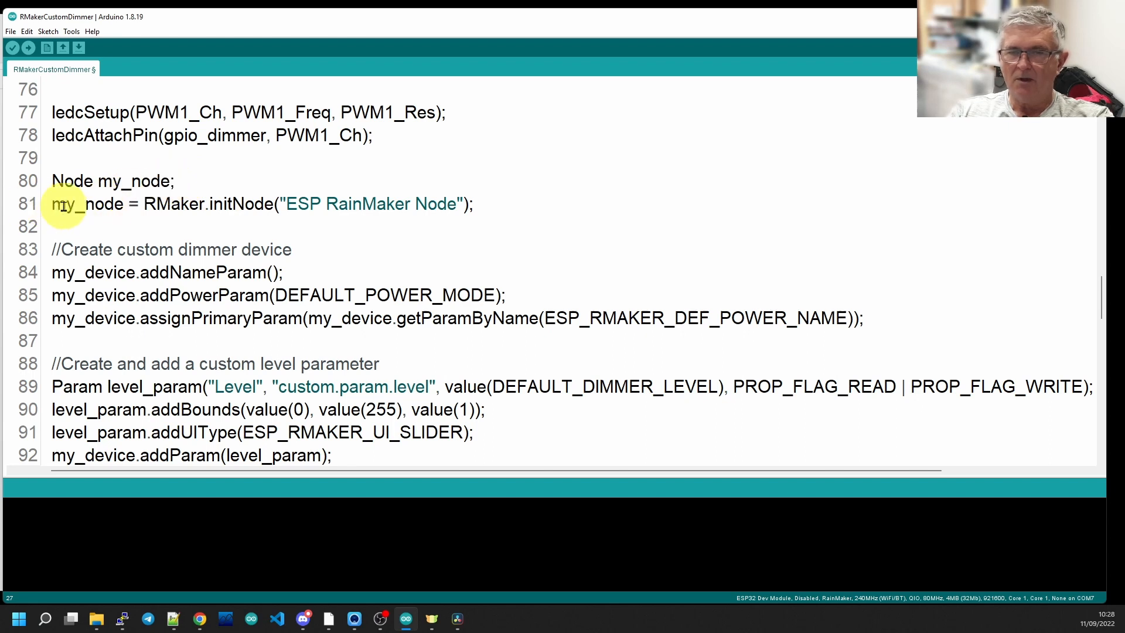
mouse_move(172, 202)
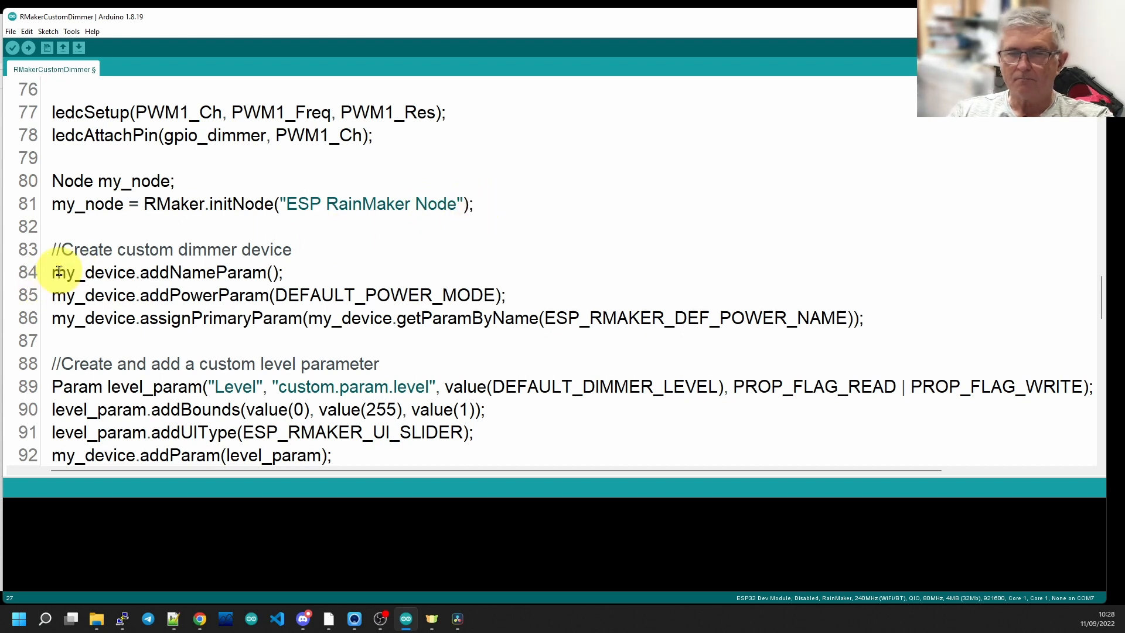
scroll("down", 3)
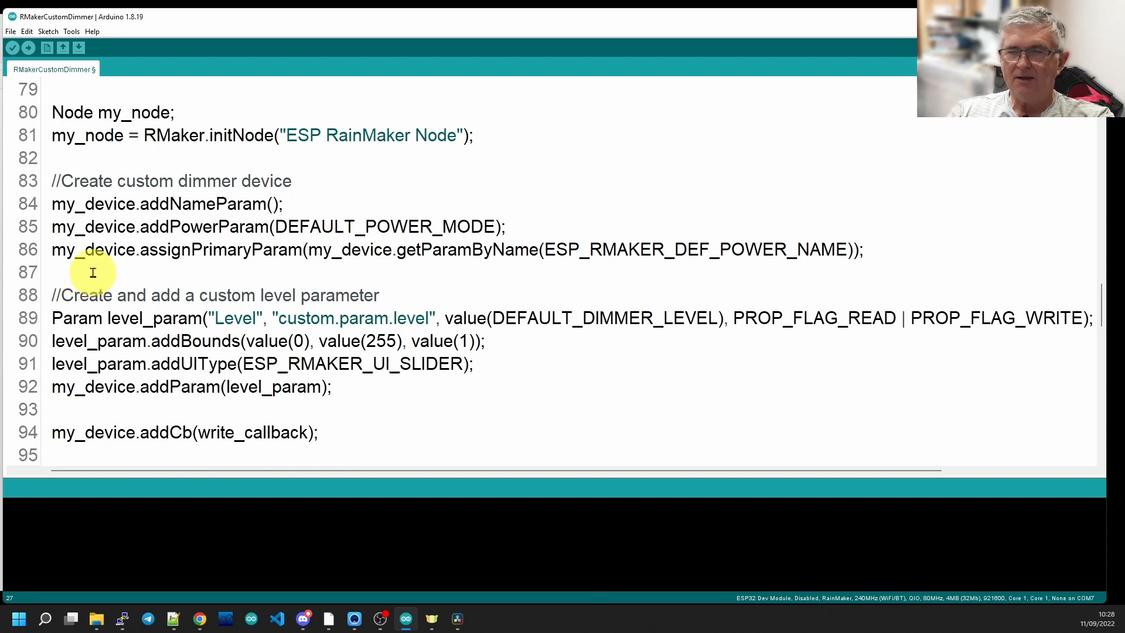
mouse_move(47, 204)
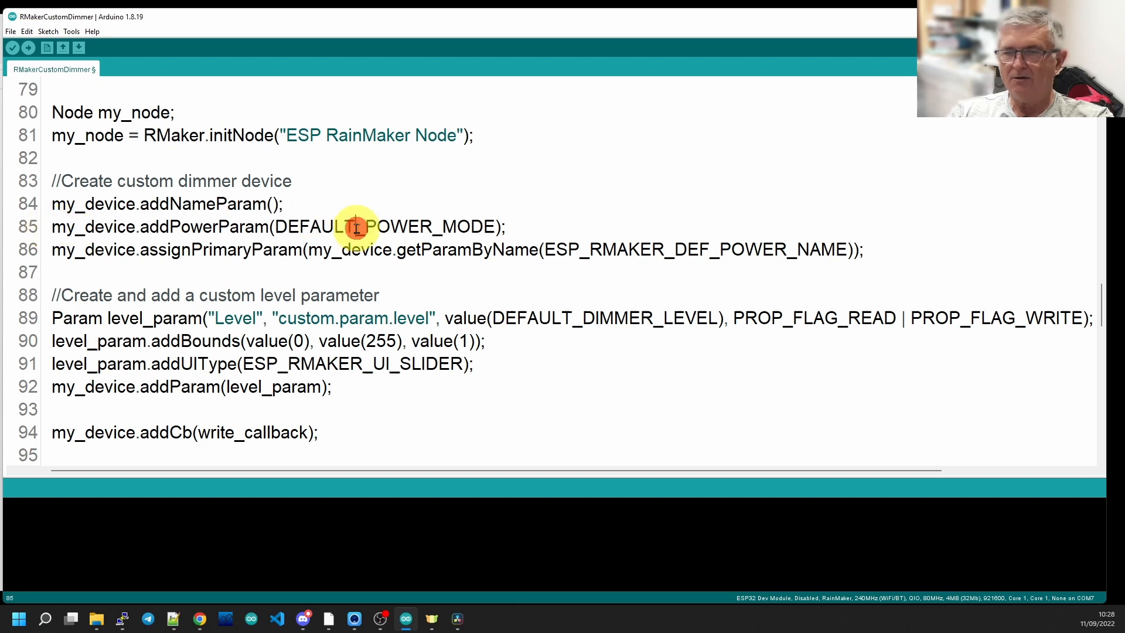
double_click(359, 226)
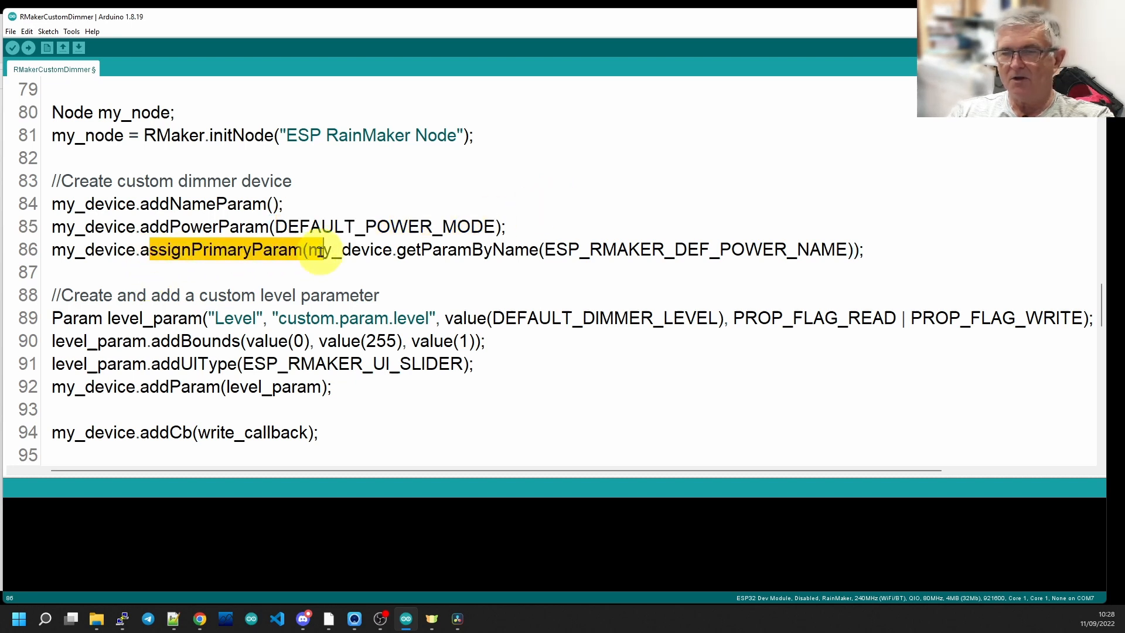
left_click_drag(318, 249, 656, 248)
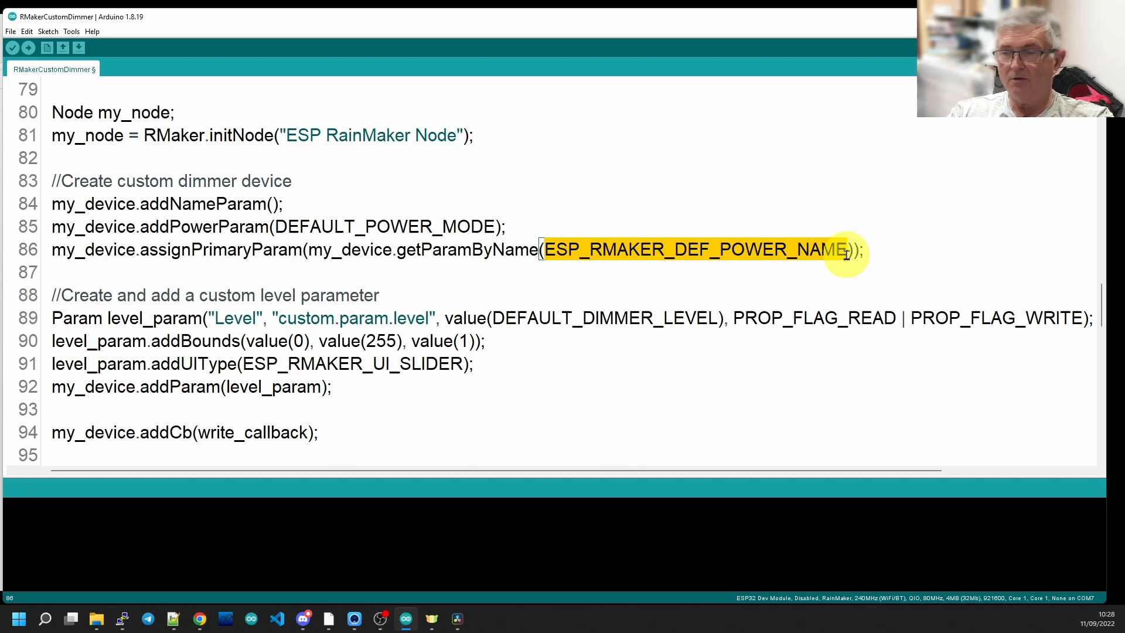
mouse_move(430, 249)
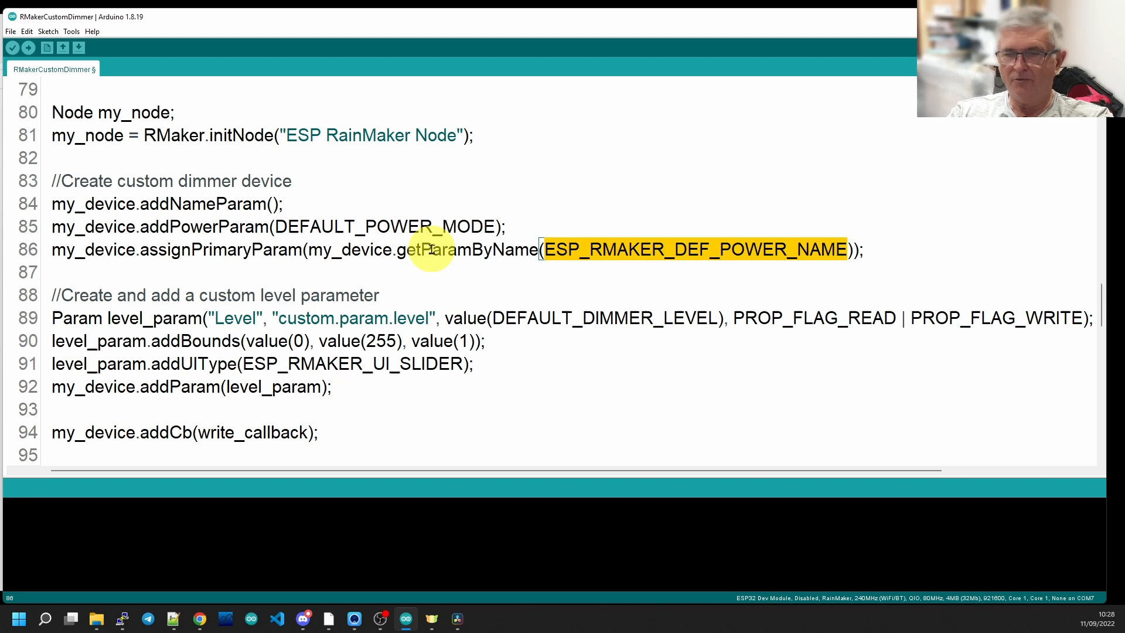
mouse_move(337, 250)
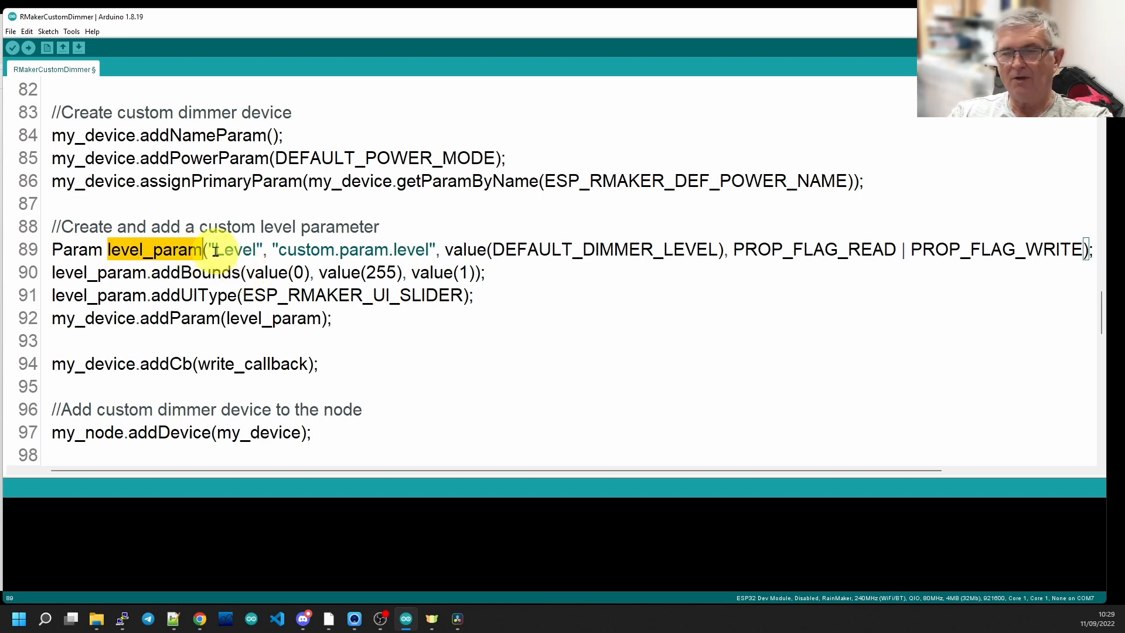
double_click(235, 248)
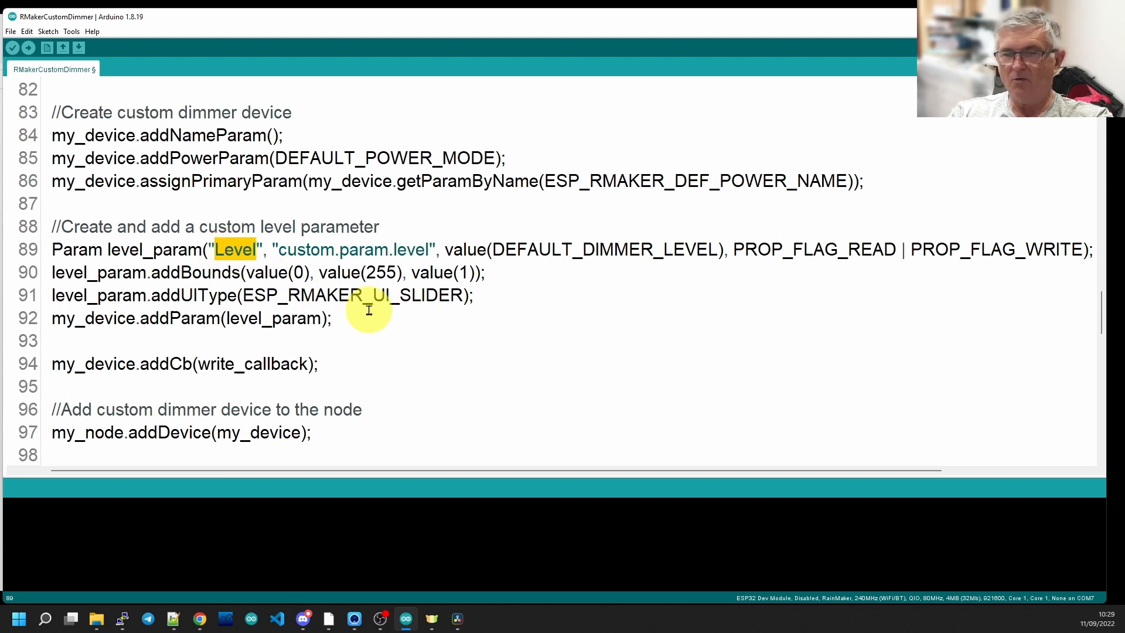
mouse_move(284, 250)
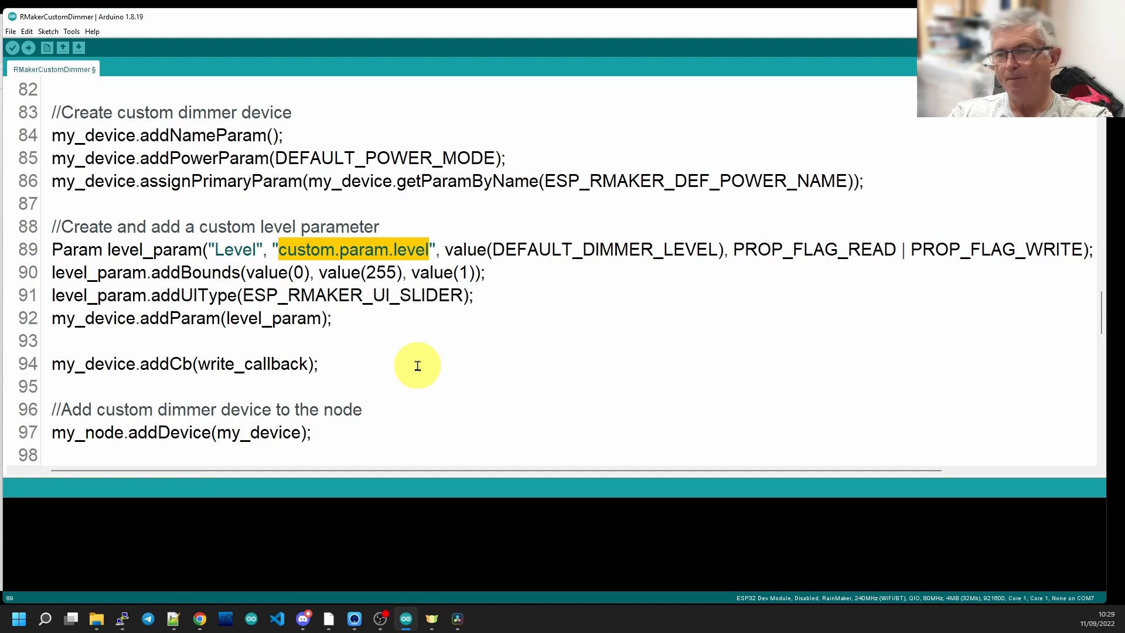
mouse_move(635, 243)
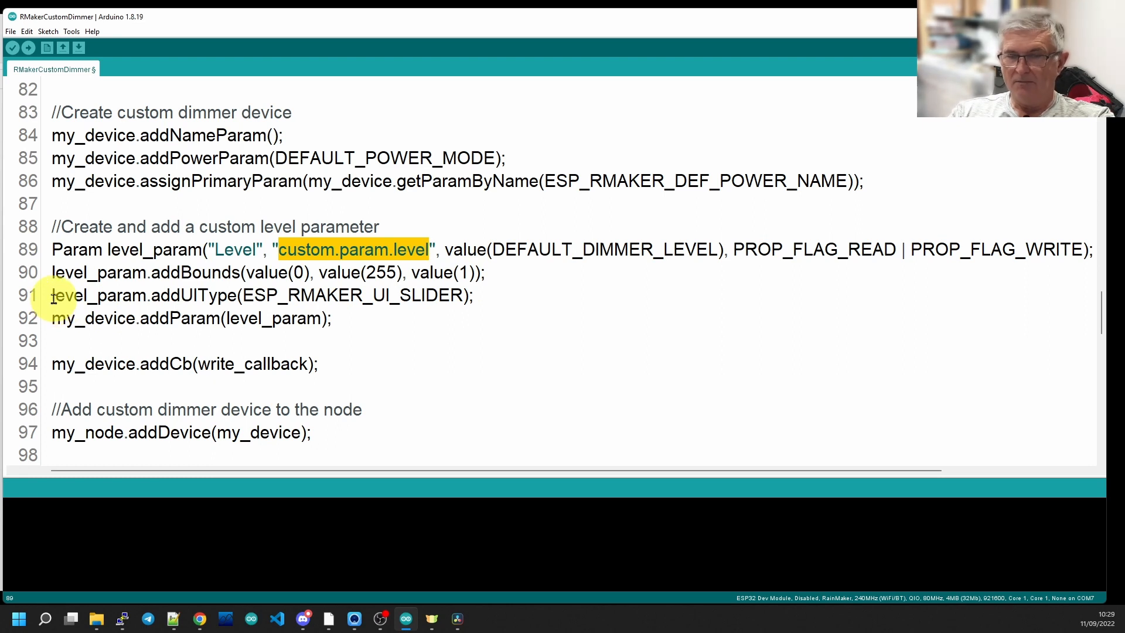
mouse_move(148, 295)
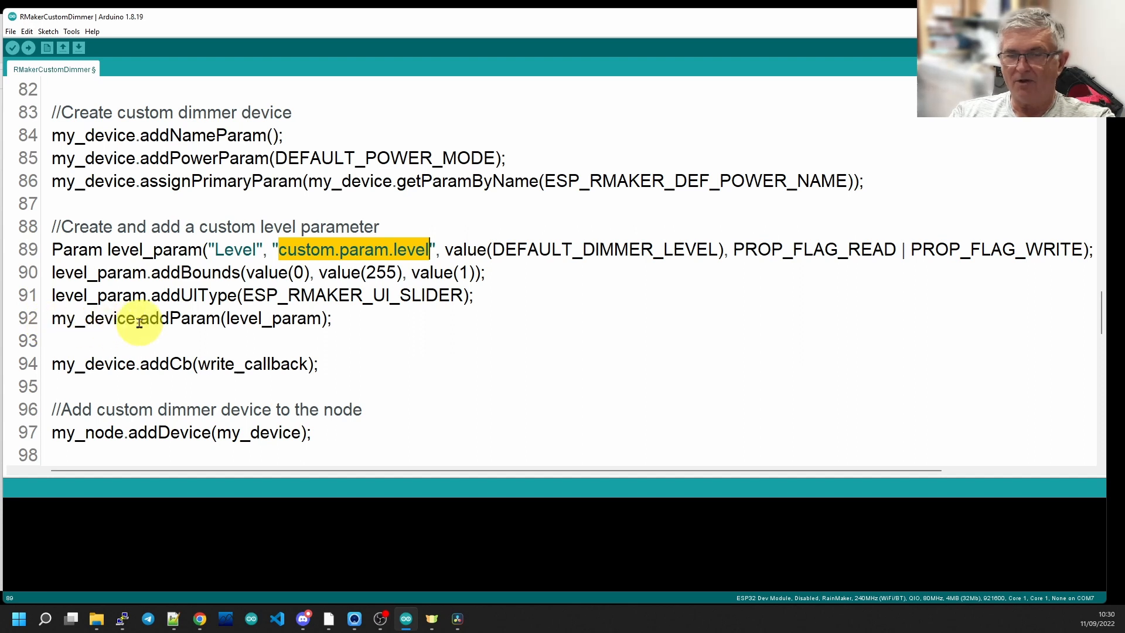
mouse_move(225, 318)
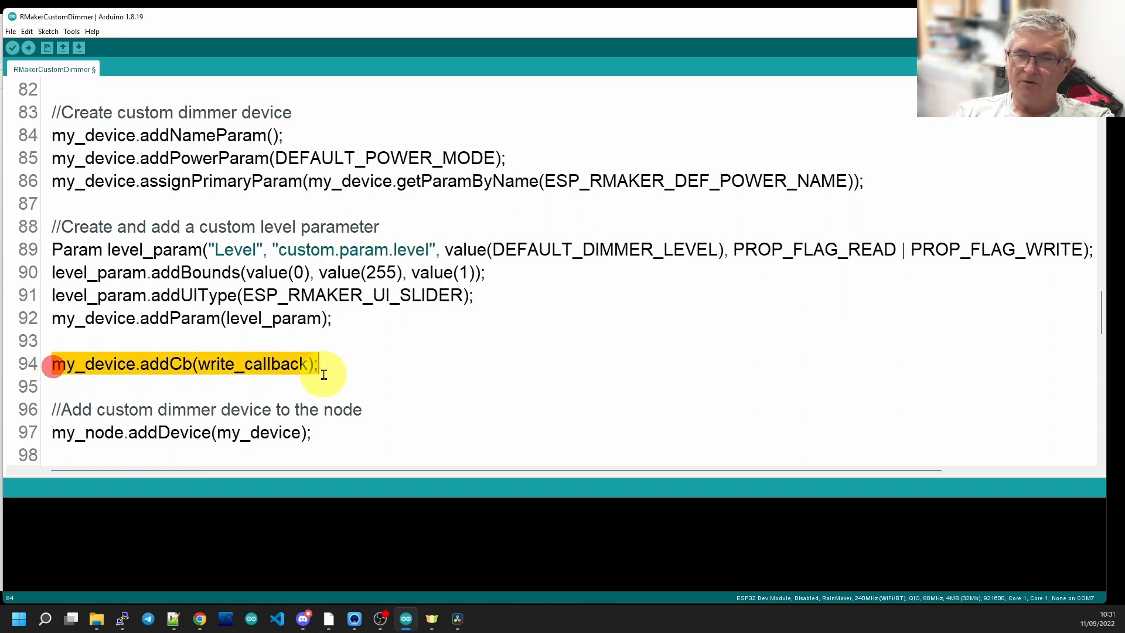
Step: Mark write_callback as the registered callback and jump to its function definition
double_click(253, 363)
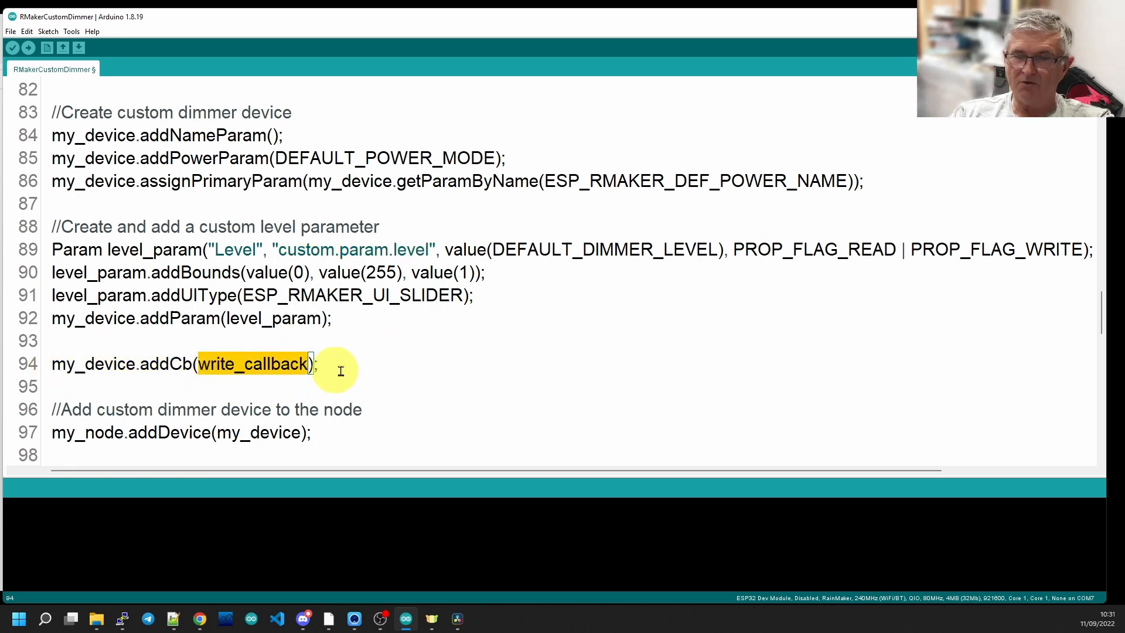
mouse_move(239, 370)
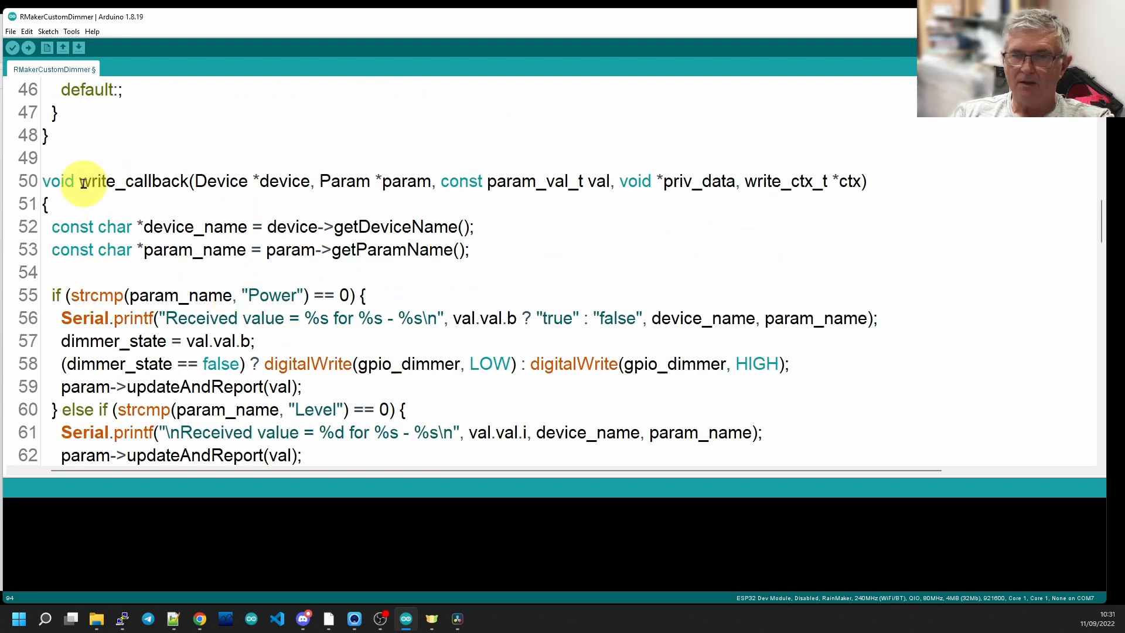
double_click(133, 180)
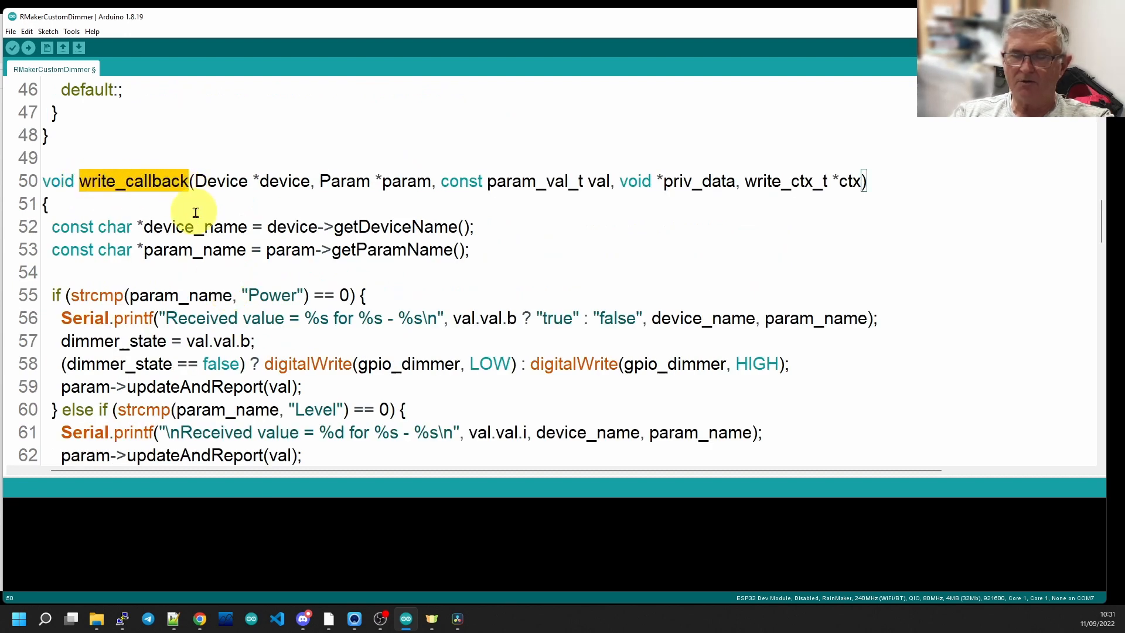
scroll("down", 3)
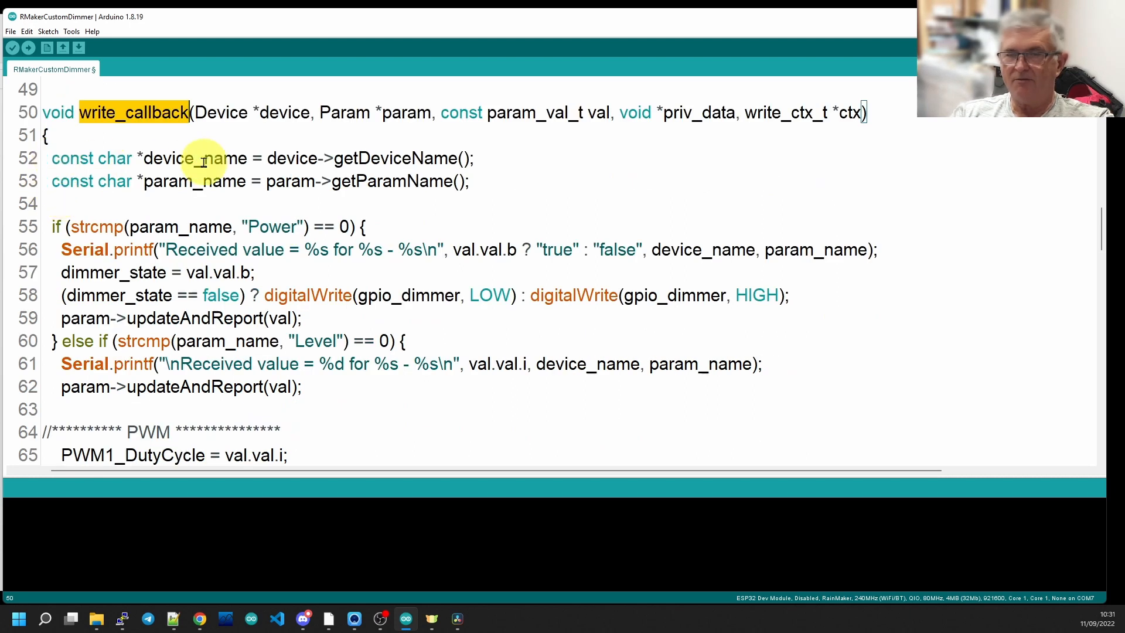
mouse_move(247, 209)
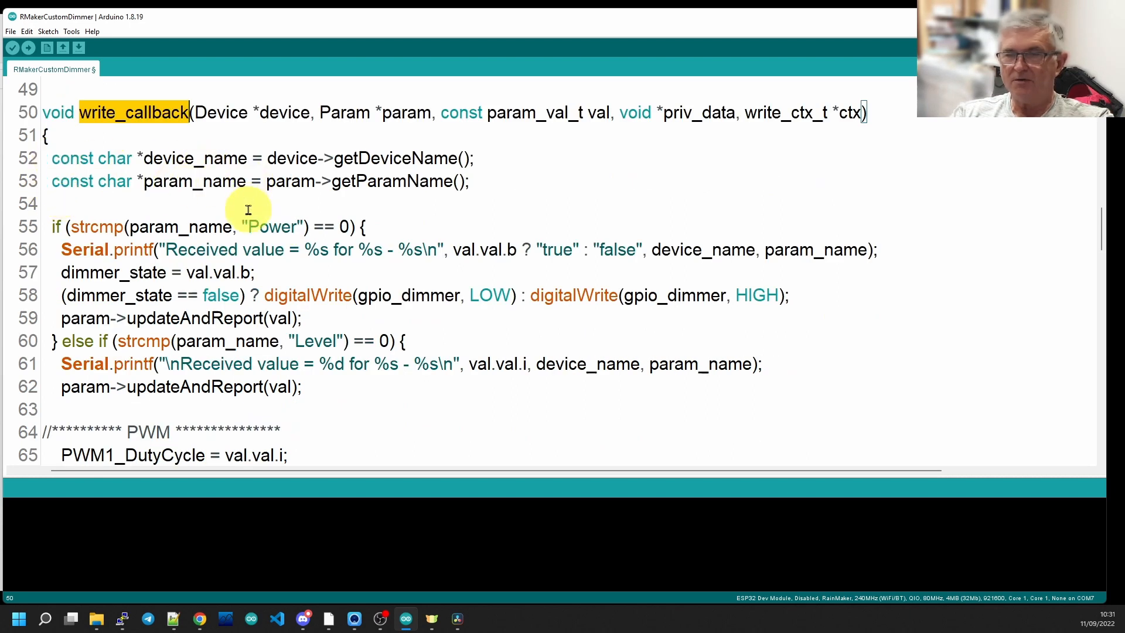
mouse_move(276, 210)
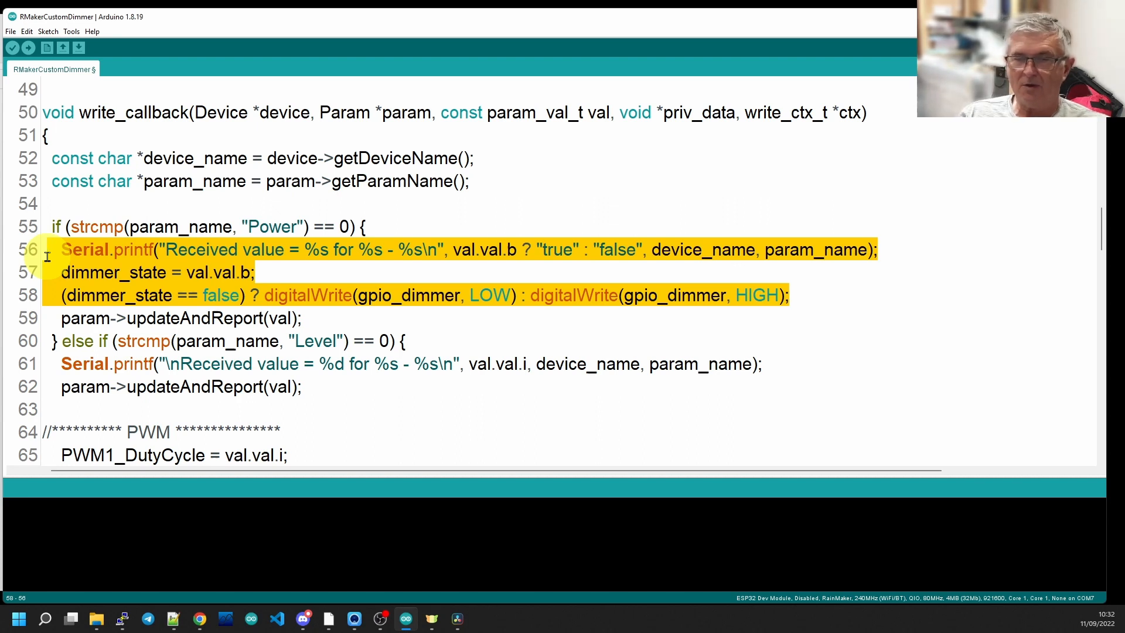
scroll("down", 3)
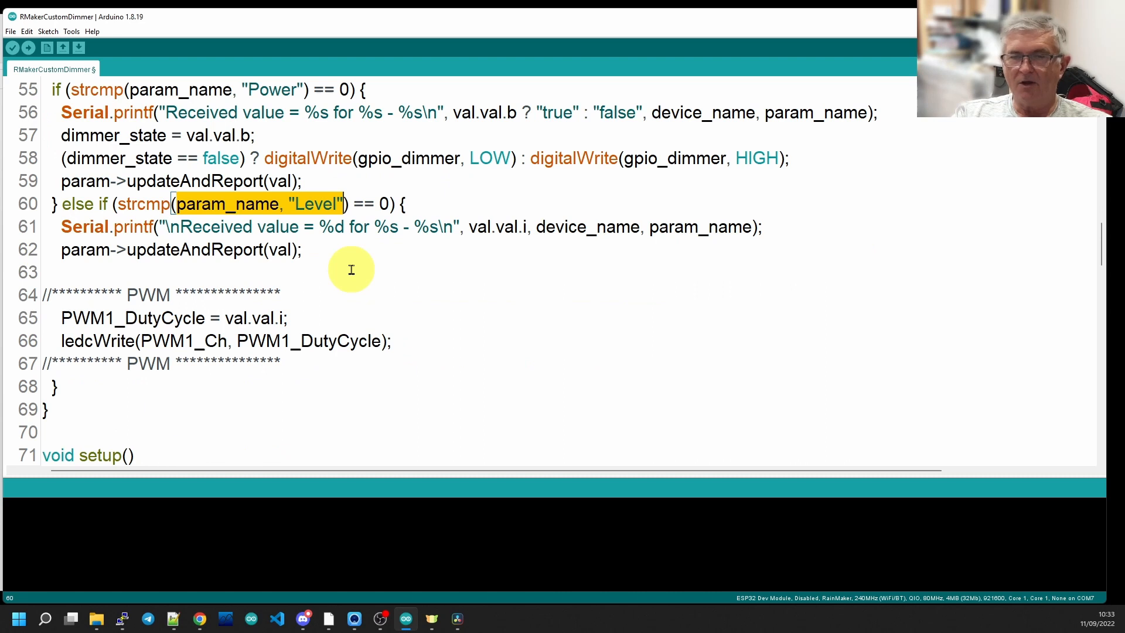
mouse_move(327, 265)
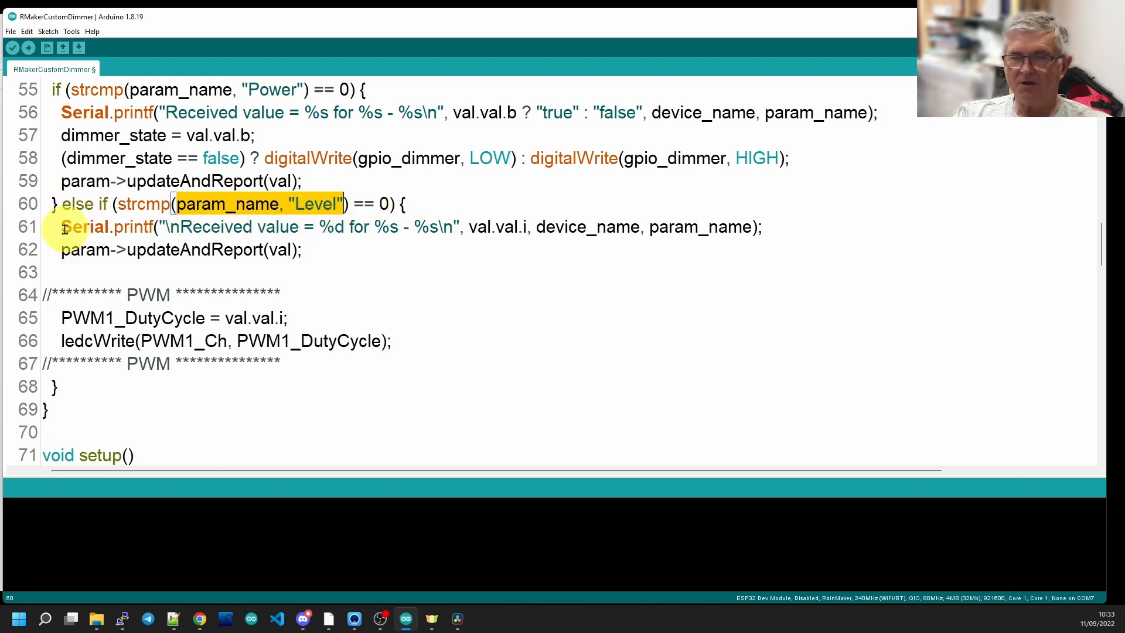
left_click(65, 226)
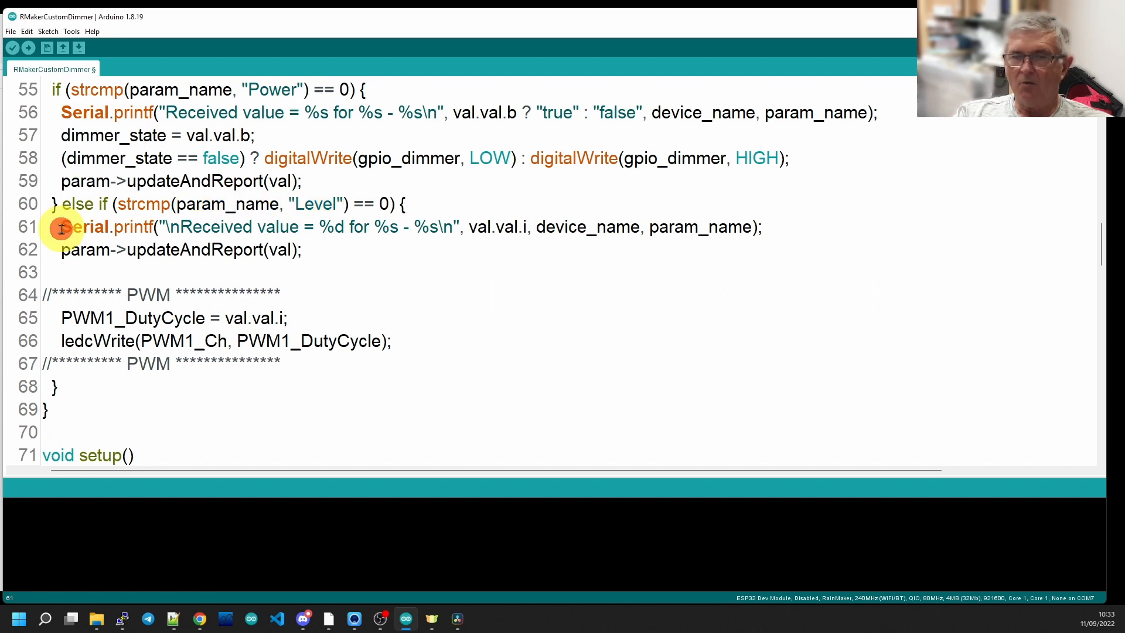
mouse_move(778, 226)
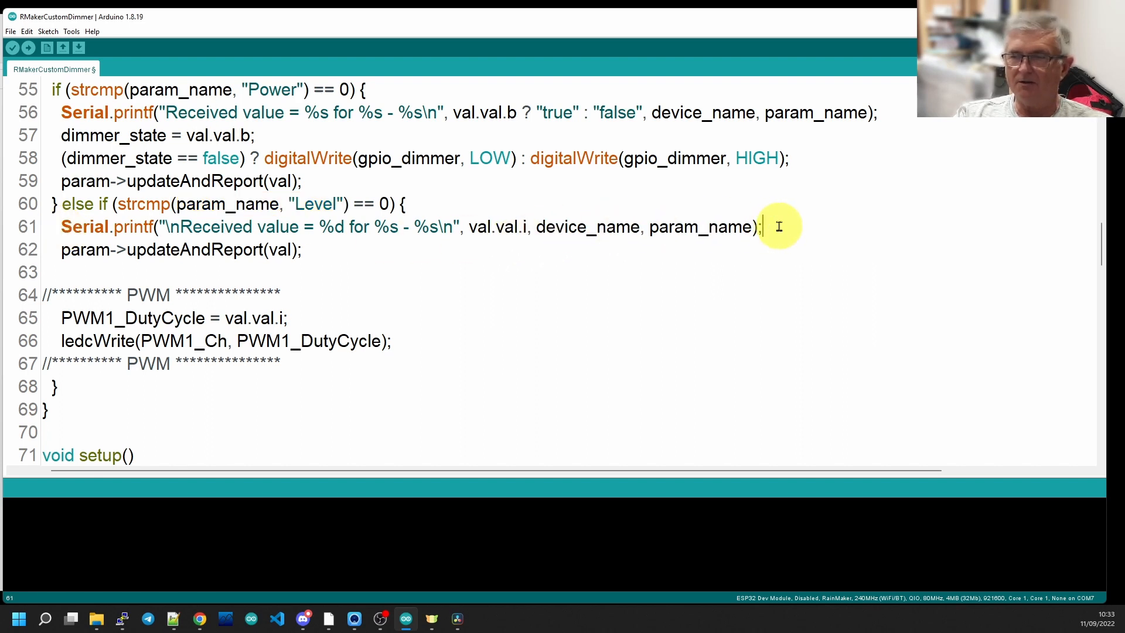
left_click(61, 249)
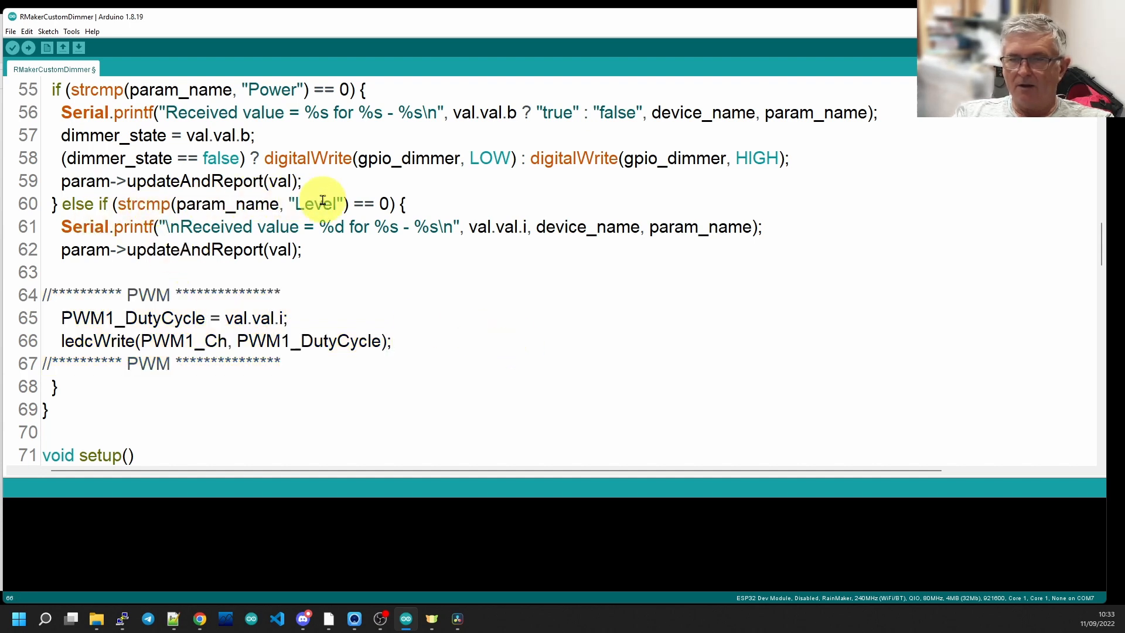
mouse_move(479, 237)
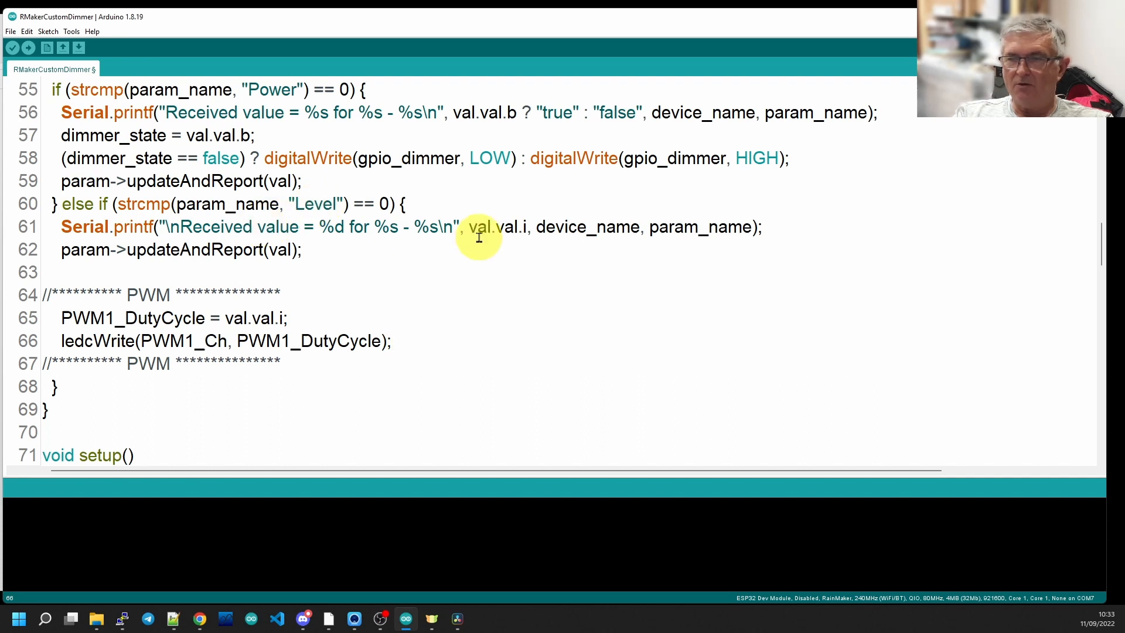
double_click(499, 226)
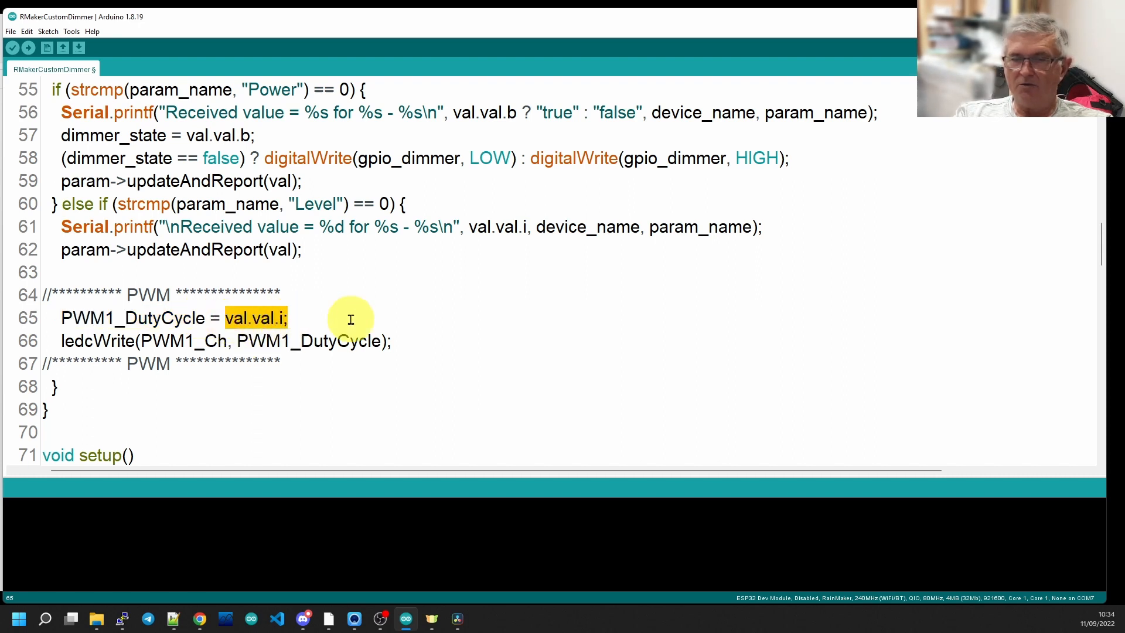
mouse_move(85, 347)
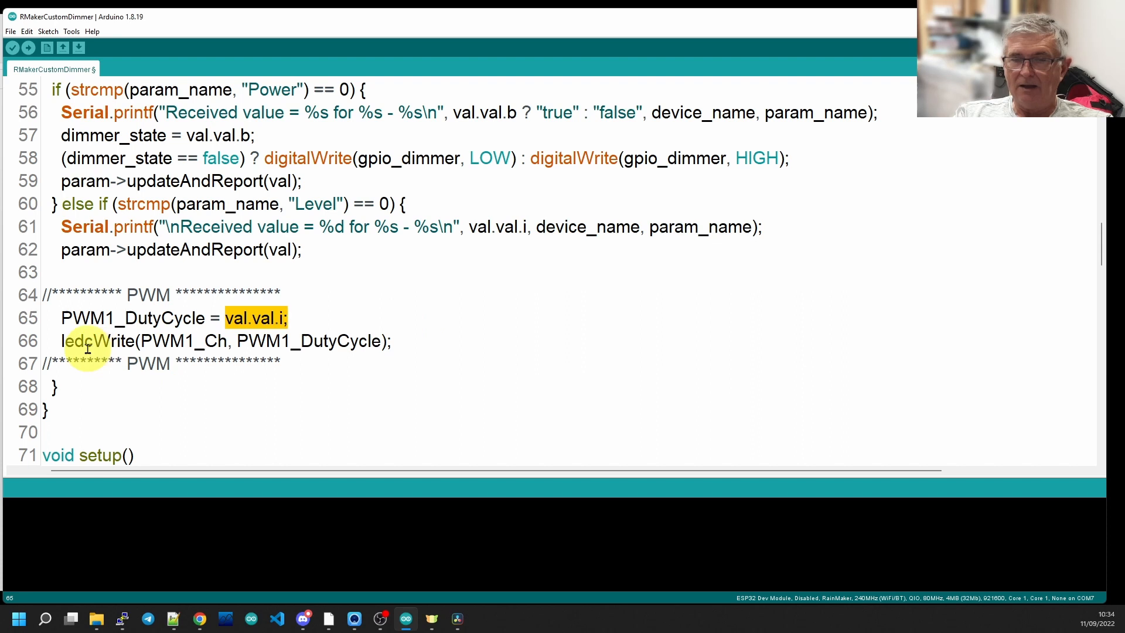
triple_click(226, 340)
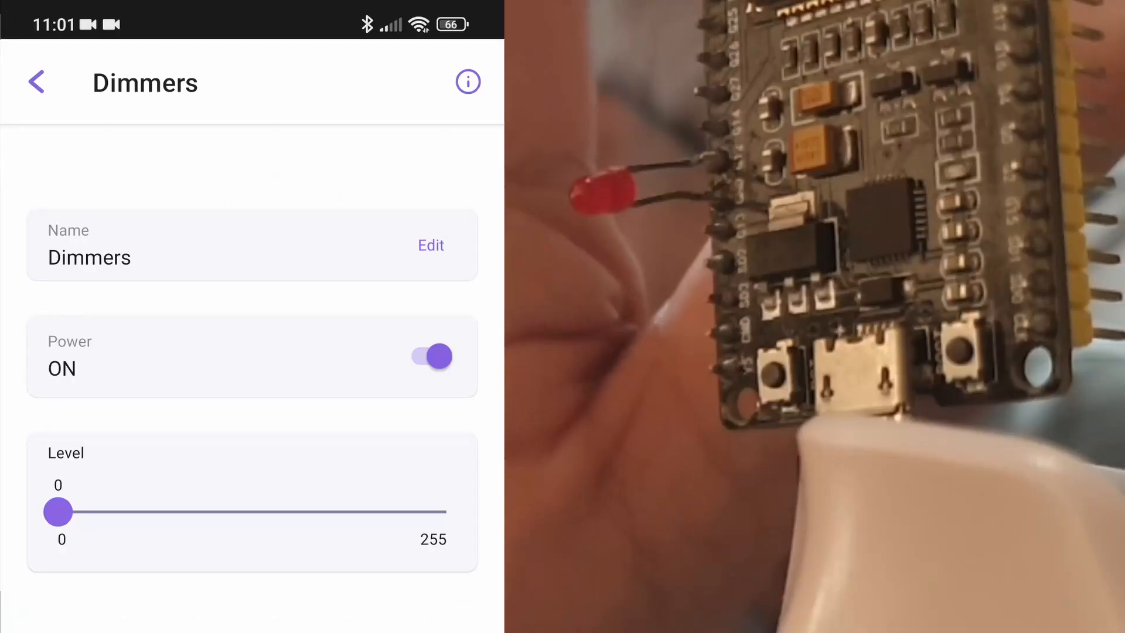
Step: Sweep the Level slider up near 255, down to 10, then back up to 236, watching the LED follow
left_click_drag(59, 512, 268, 512)
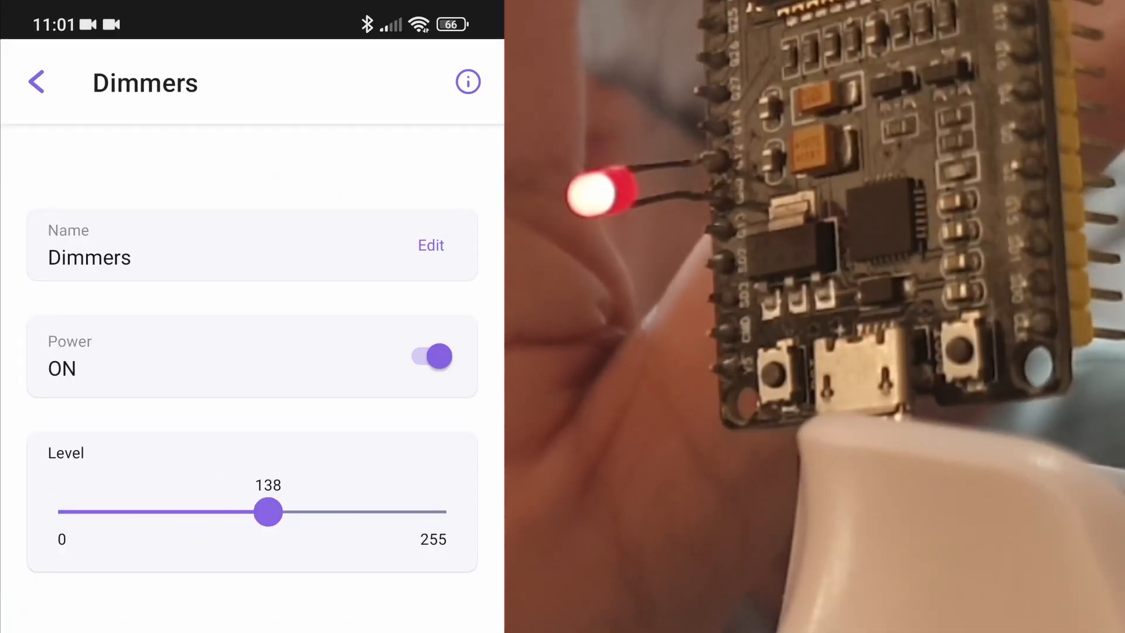
left_click_drag(267, 512, 253, 512)
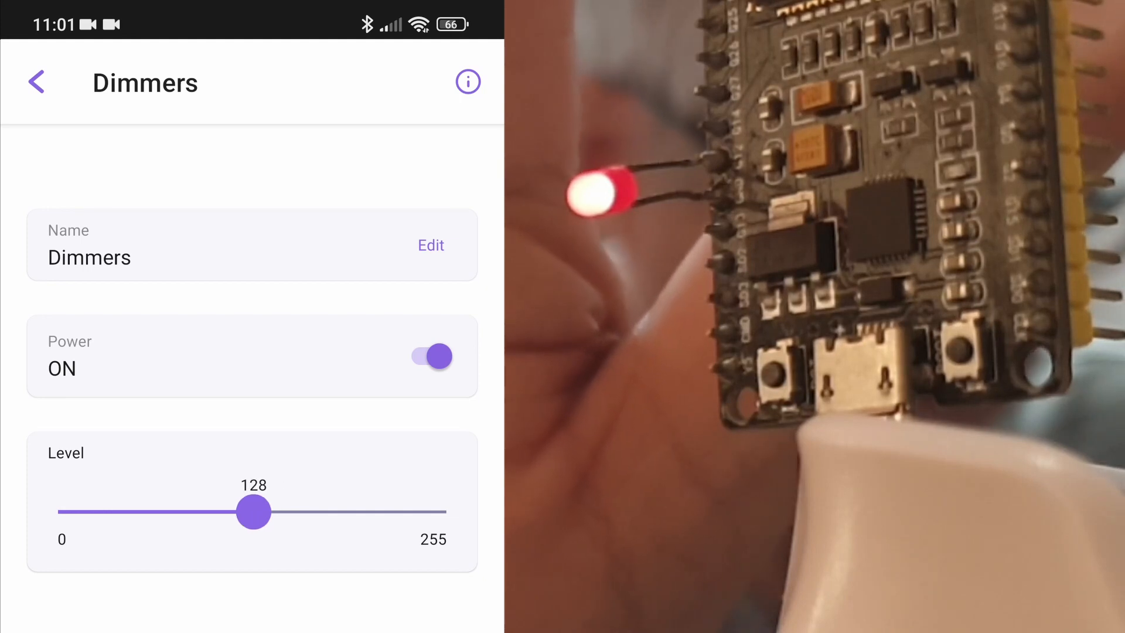
left_click_drag(253, 512, 432, 512)
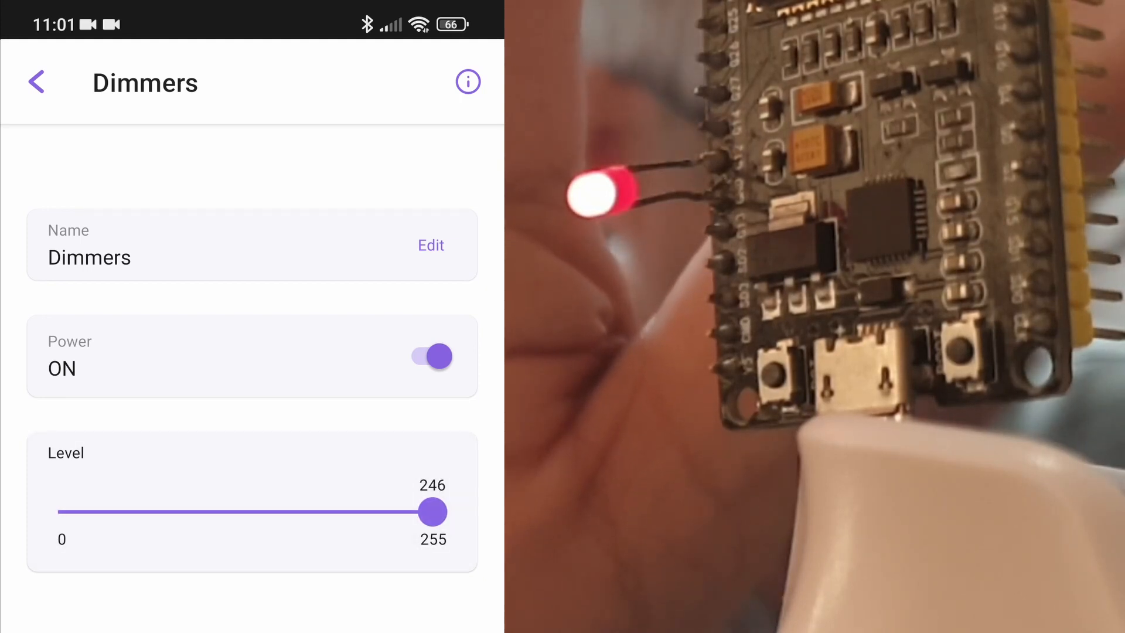
left_click_drag(432, 512, 207, 512)
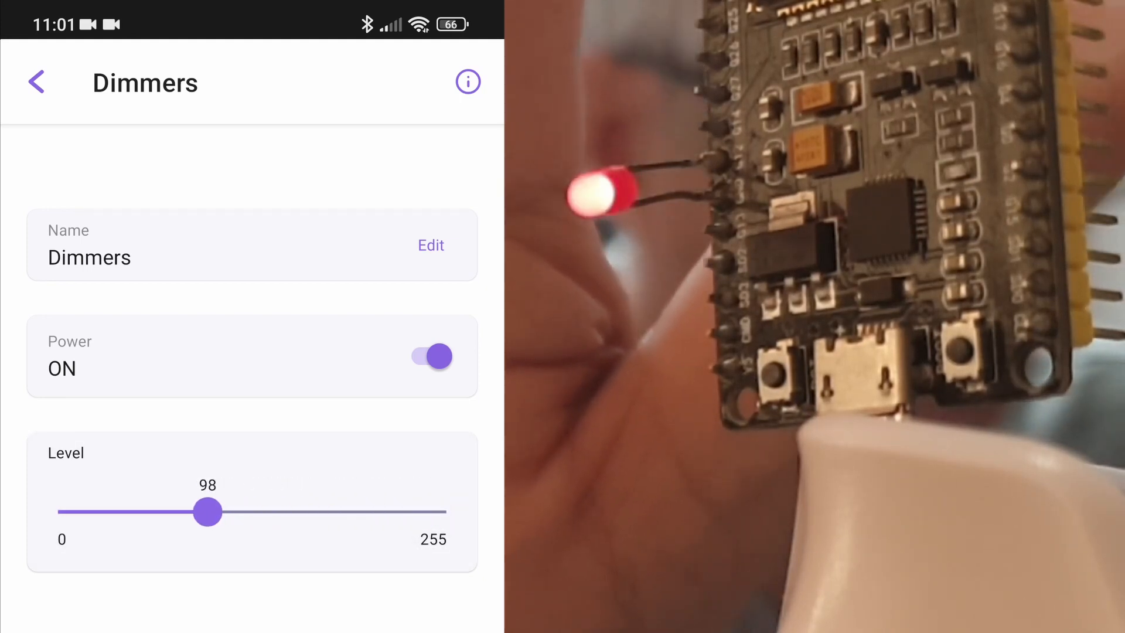
left_click_drag(209, 511, 198, 511)
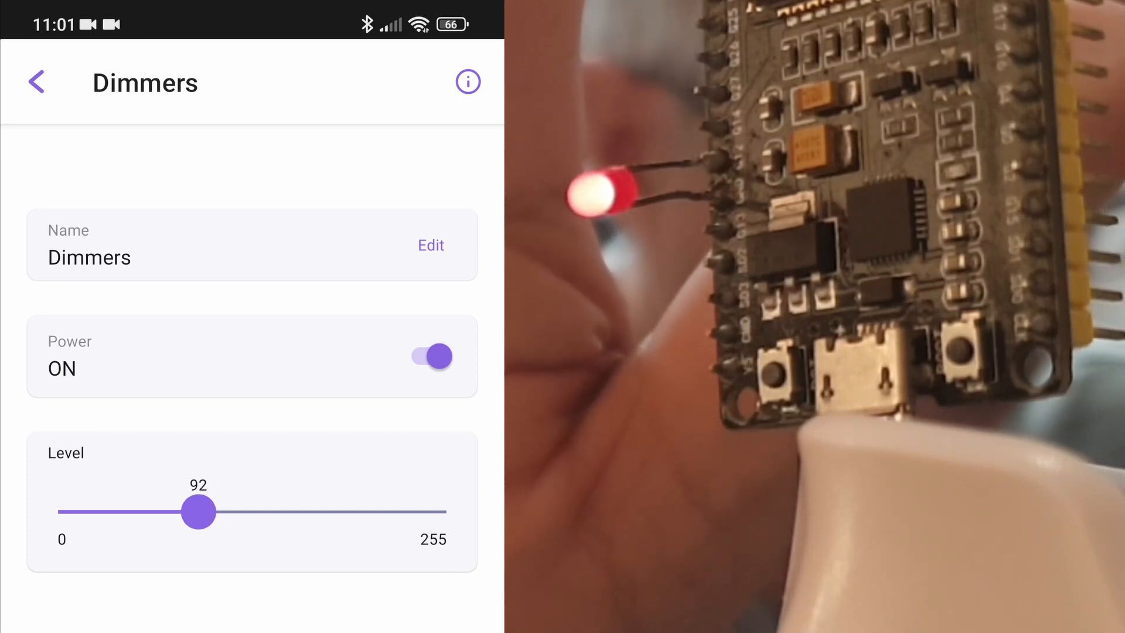
left_click_drag(198, 512, 122, 512)
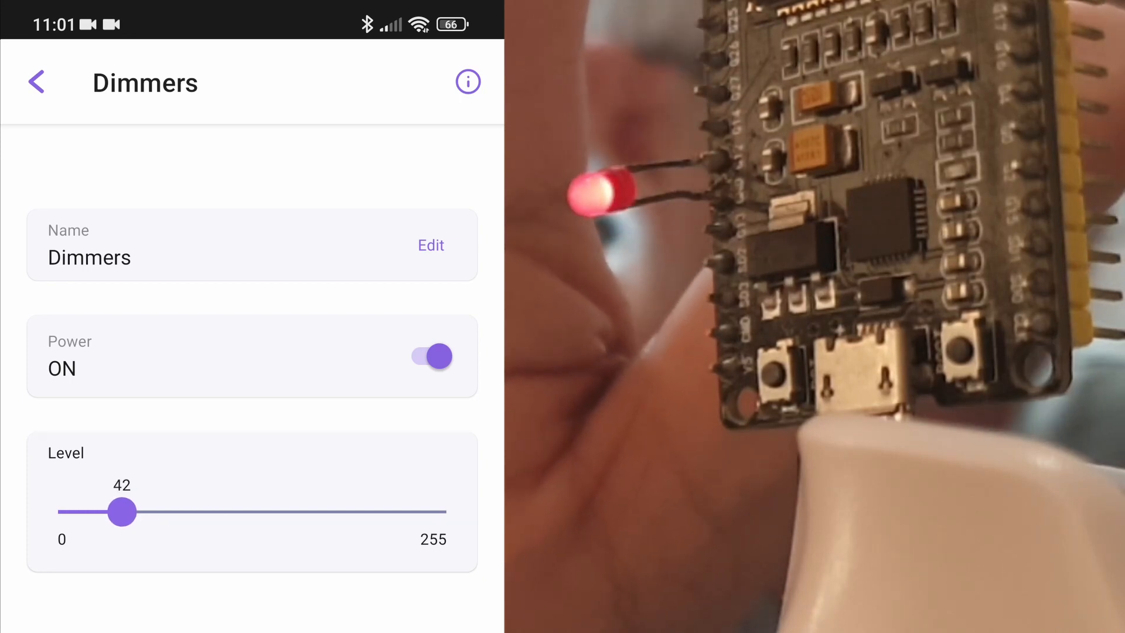
left_click_drag(122, 512, 71, 512)
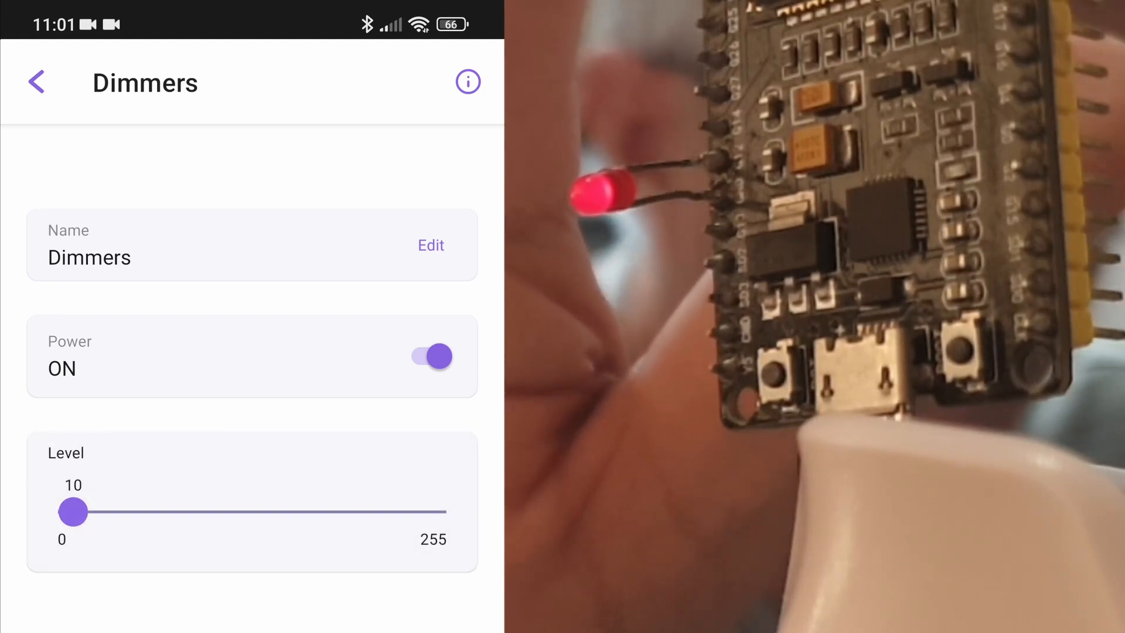
left_click_drag(72, 512, 241, 512)
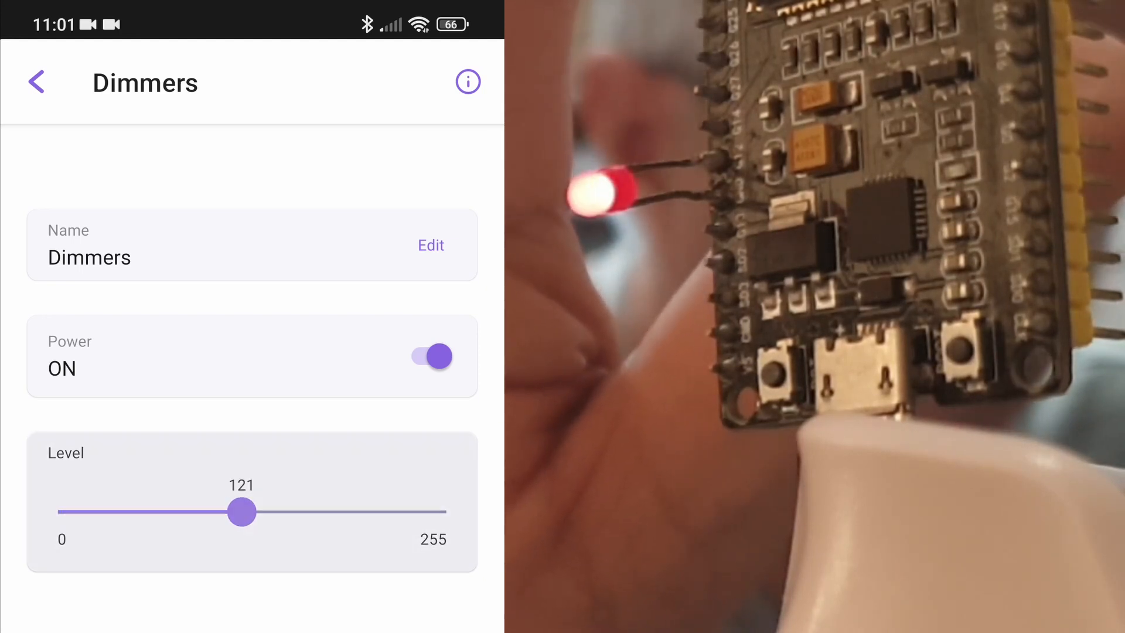
left_click_drag(241, 512, 365, 512)
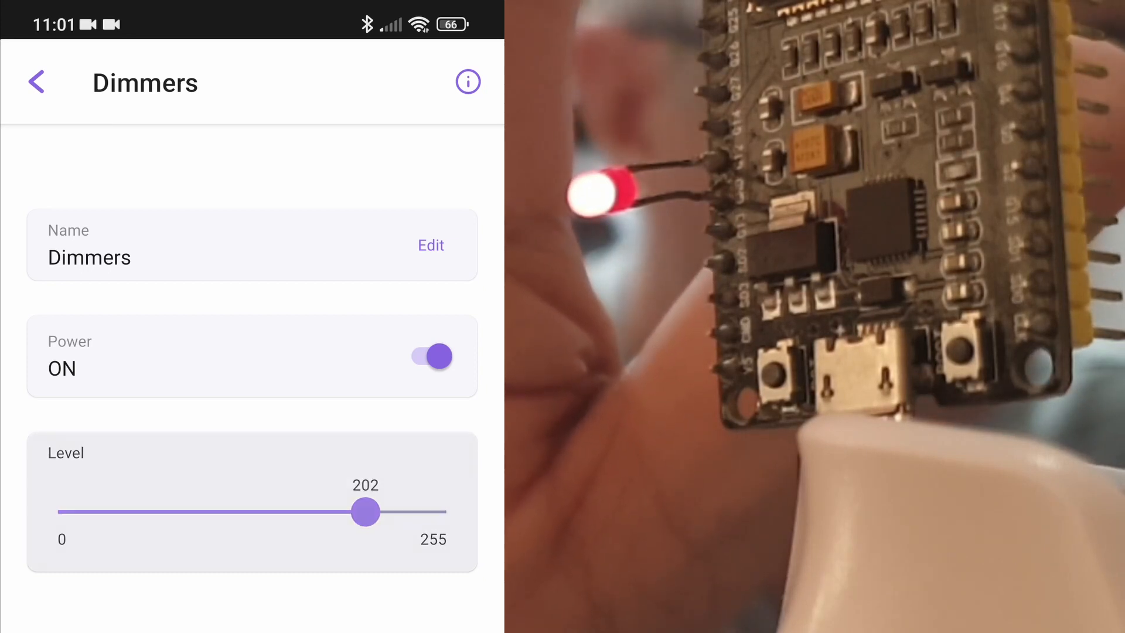
left_click_drag(366, 512, 417, 512)
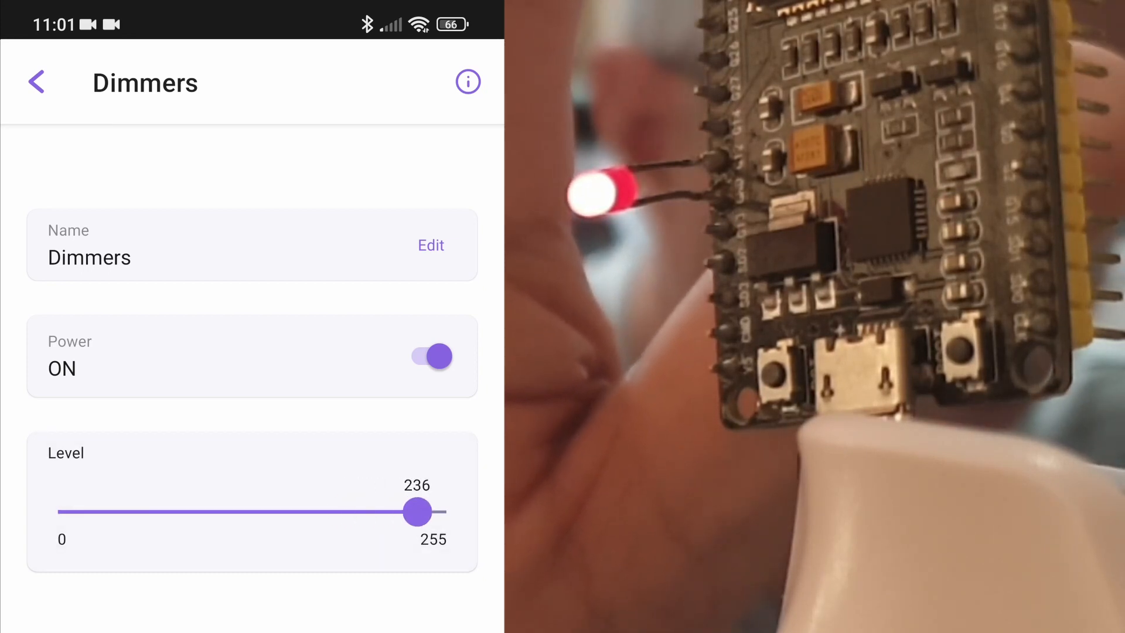